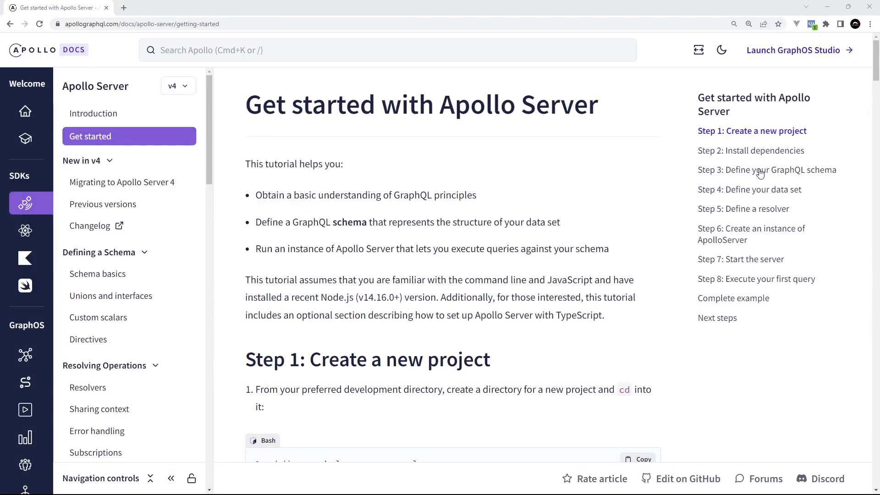
Jump to the schema-definition step and read through the Schema basics docs page.
click(766, 170)
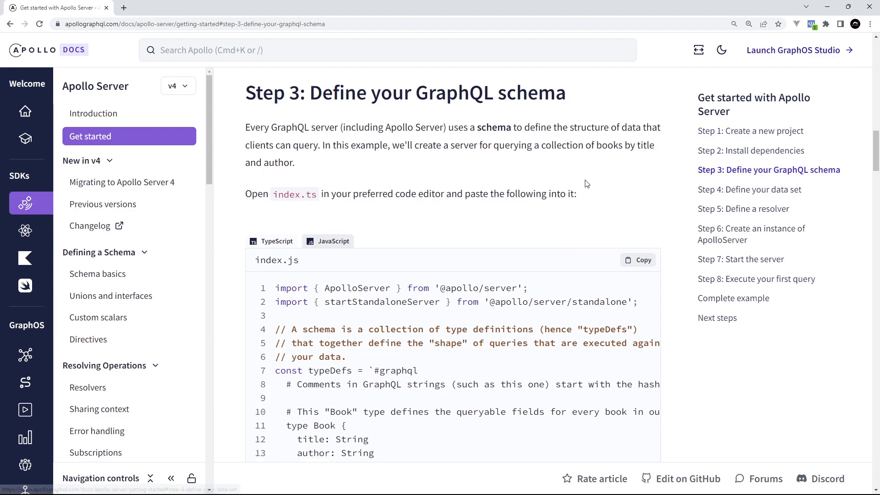
scroll(down, 3)
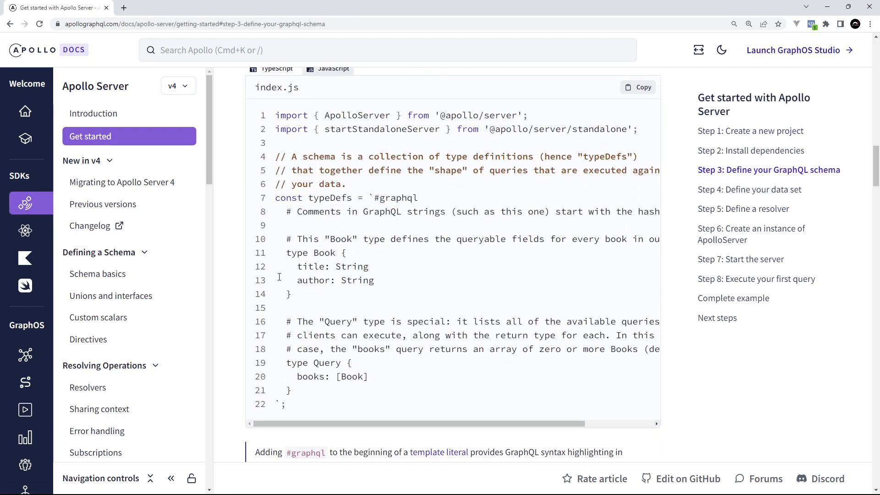
click(97, 274)
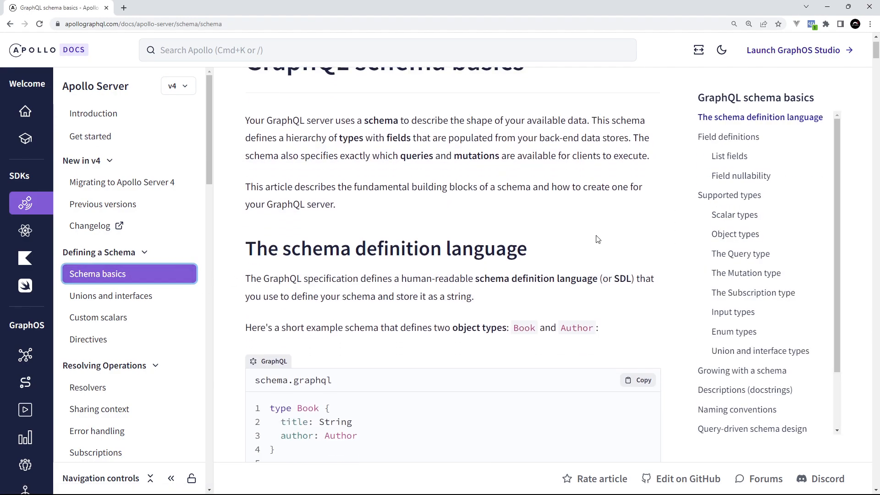
scroll(down, 3)
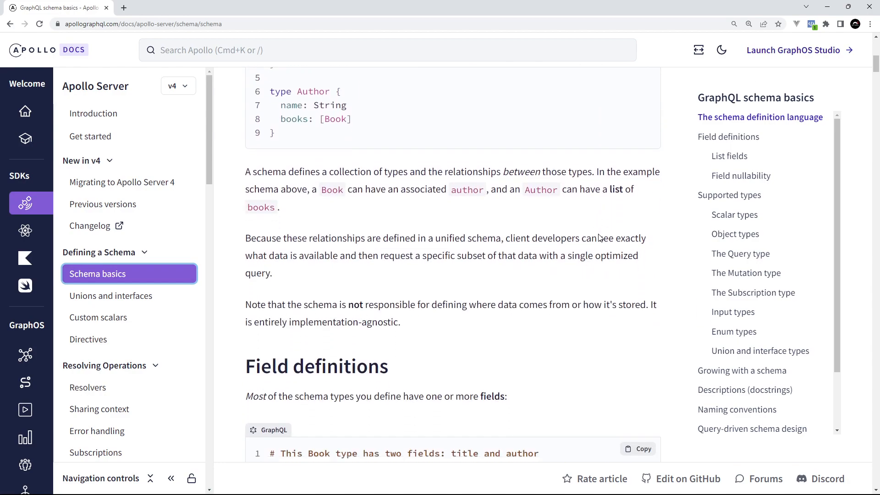
scroll(down, 3)
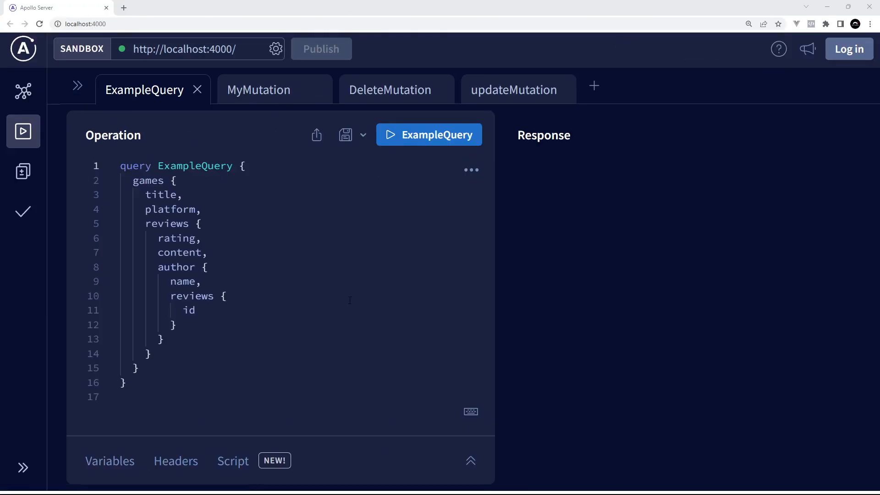
Run ExampleQuery and the MyMutation add-game operation, then view the DeleteMutation operation.
click(428, 133)
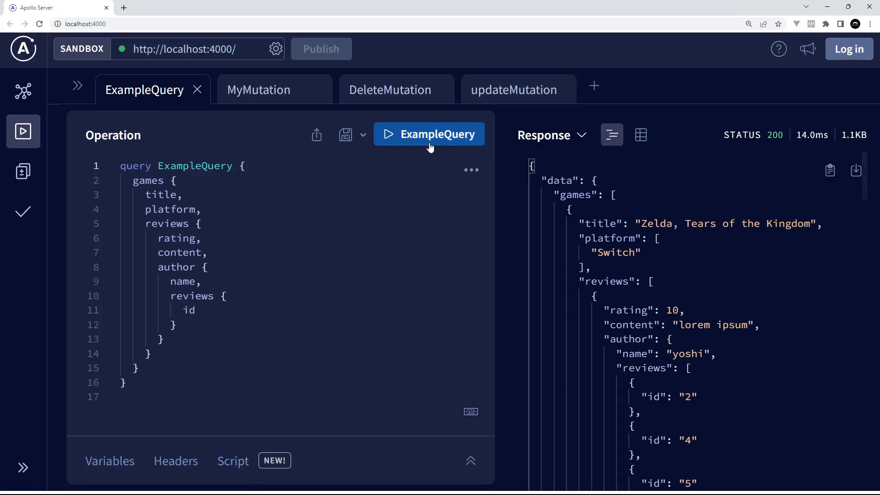
scroll(down, 3)
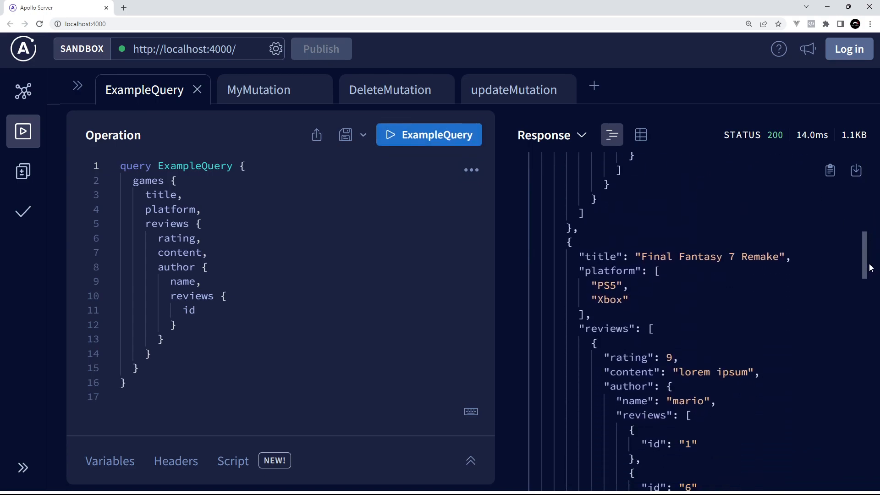
click(259, 90)
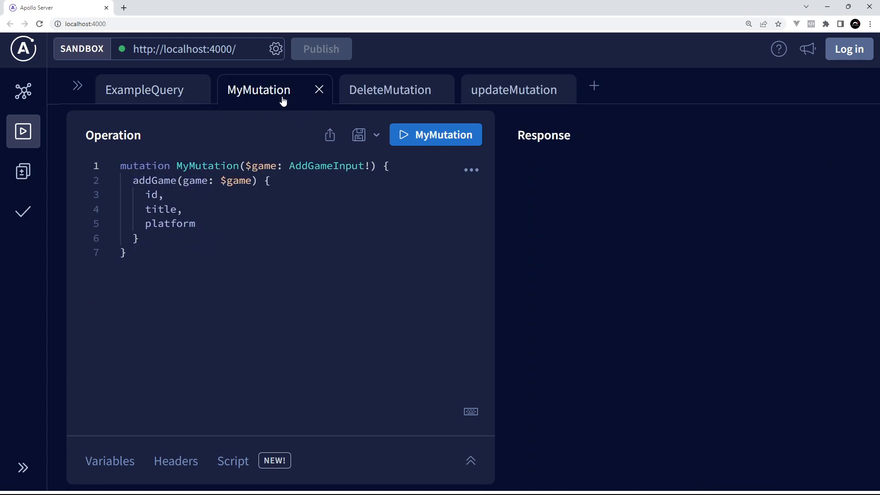
click(434, 133)
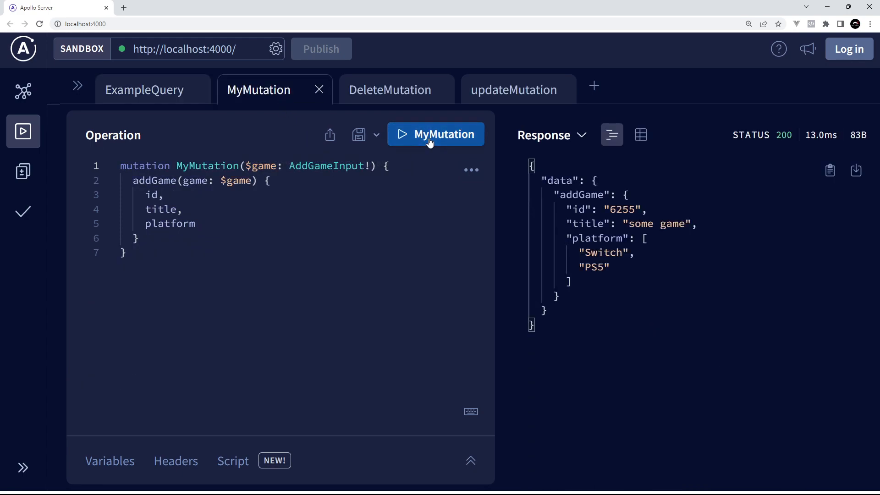
click(390, 90)
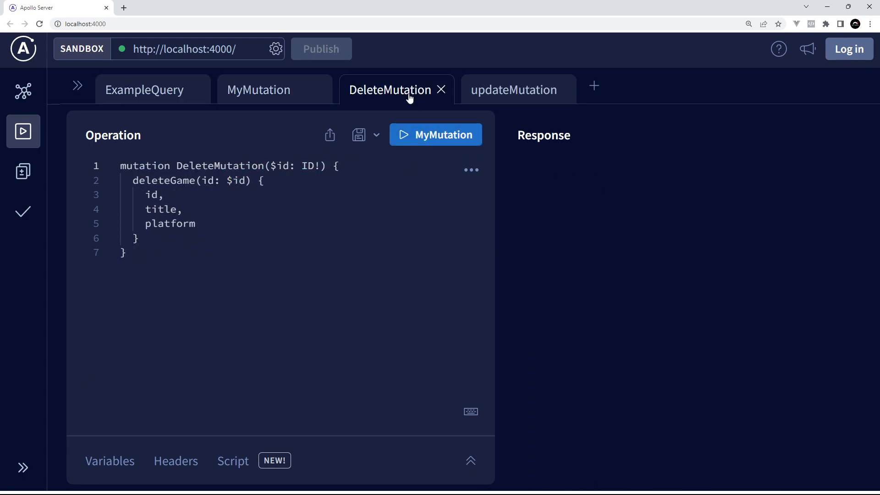
click(513, 90)
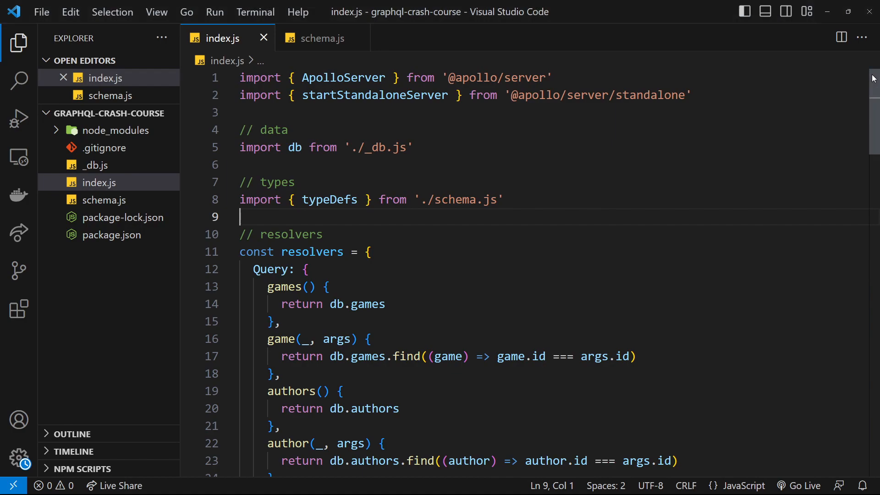
Read the resolvers in index.js, then the Query, Mutation and input types in schema.js.
scroll(down, 3)
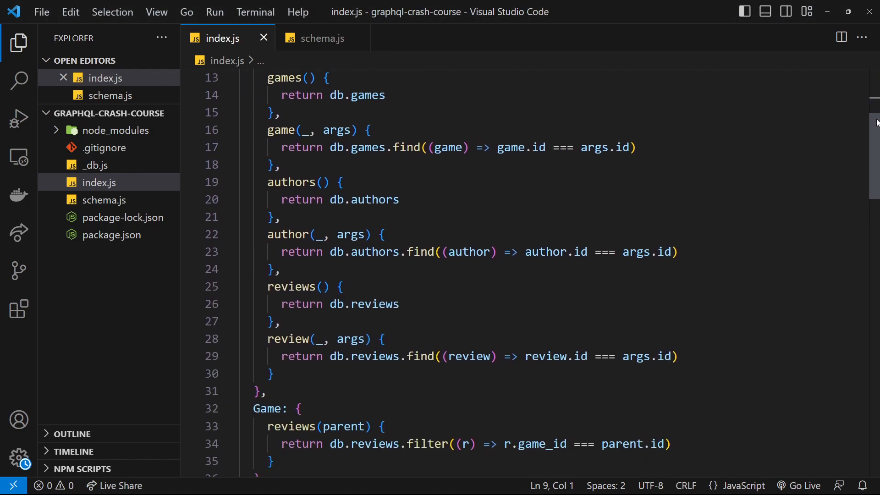
scroll(down, 3)
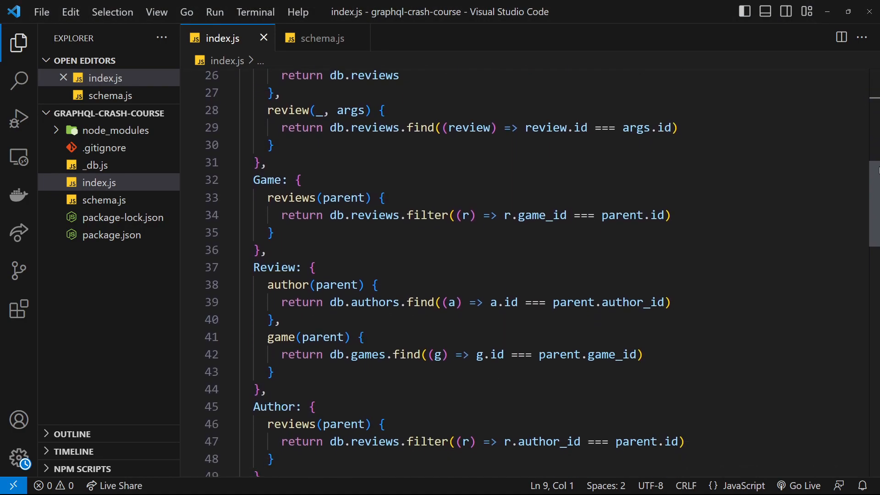
click(319, 39)
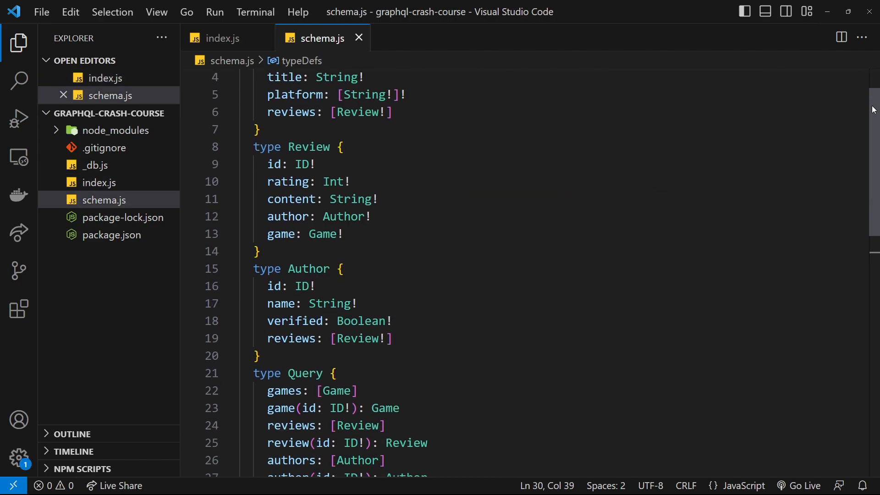
scroll(down, 3)
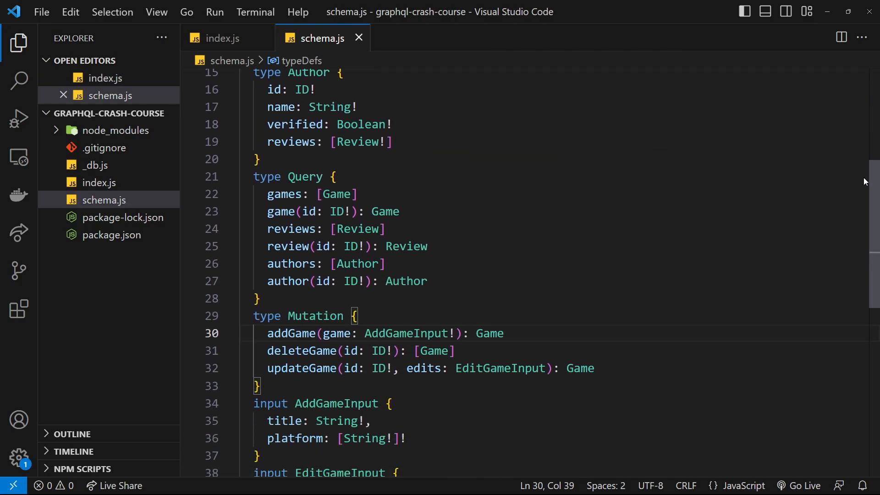
scroll(down, 3)
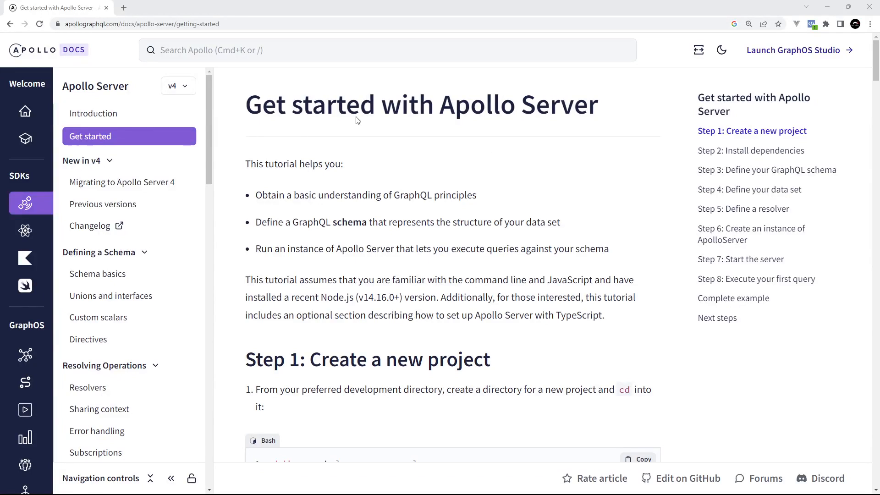
mouse_move(257, 24)
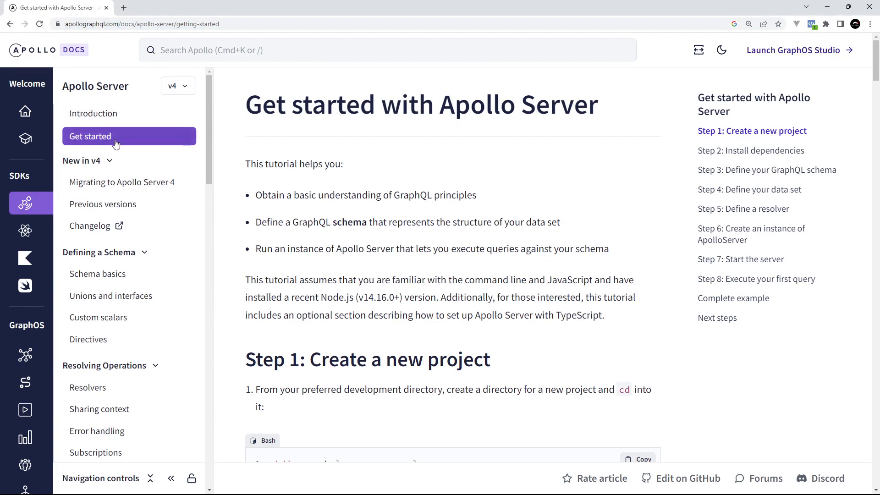
scroll(down, 3)
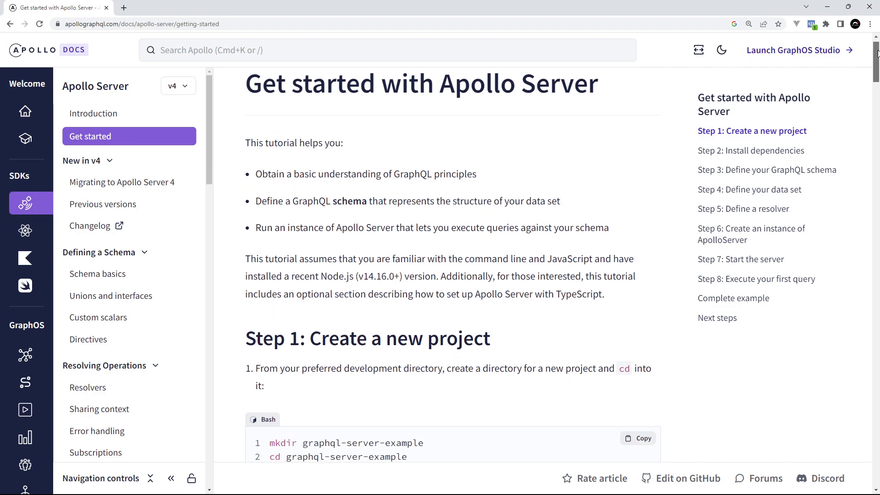
scroll(down, 3)
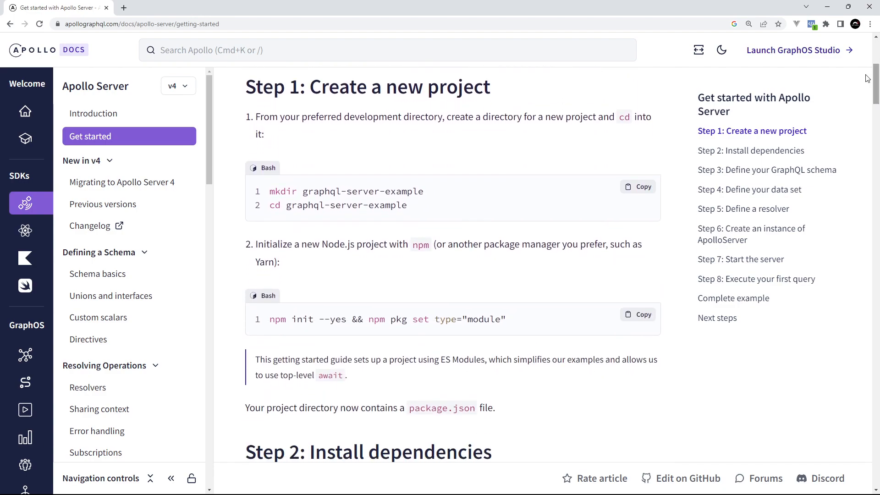
mouse_move(420, 211)
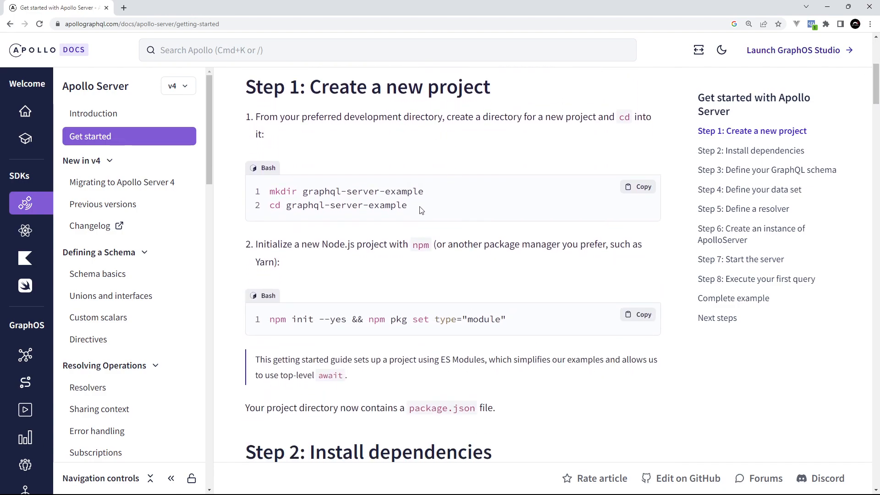
scroll(down, 3)
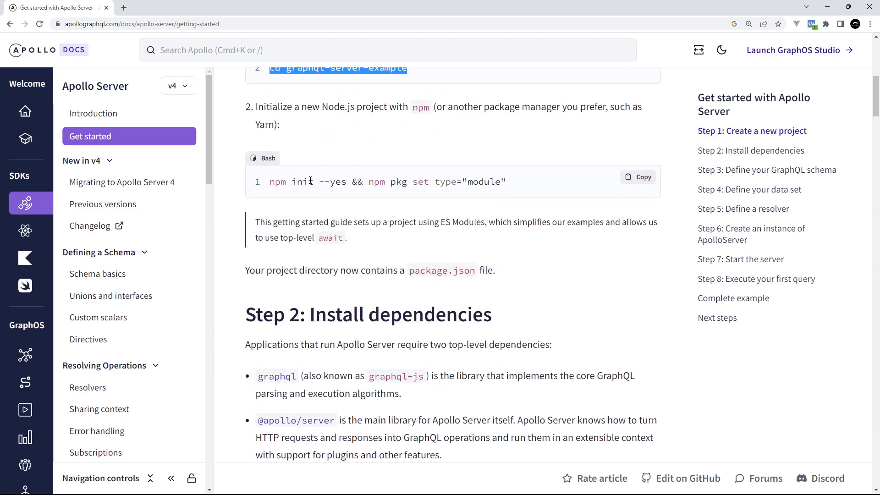
double_click(290, 181)
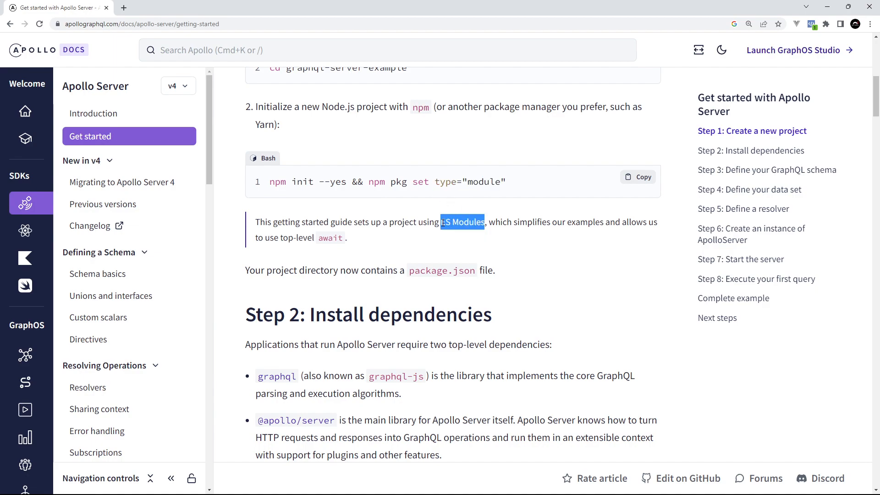
mouse_move(606, 247)
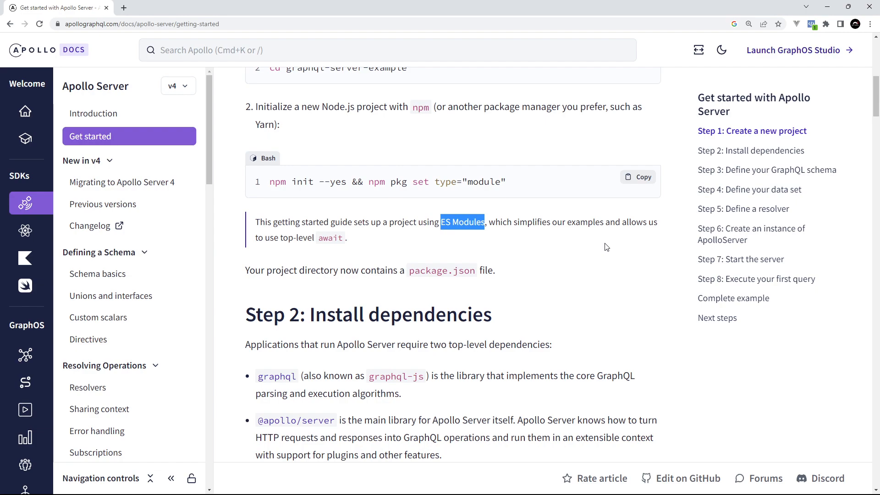
click(346, 238)
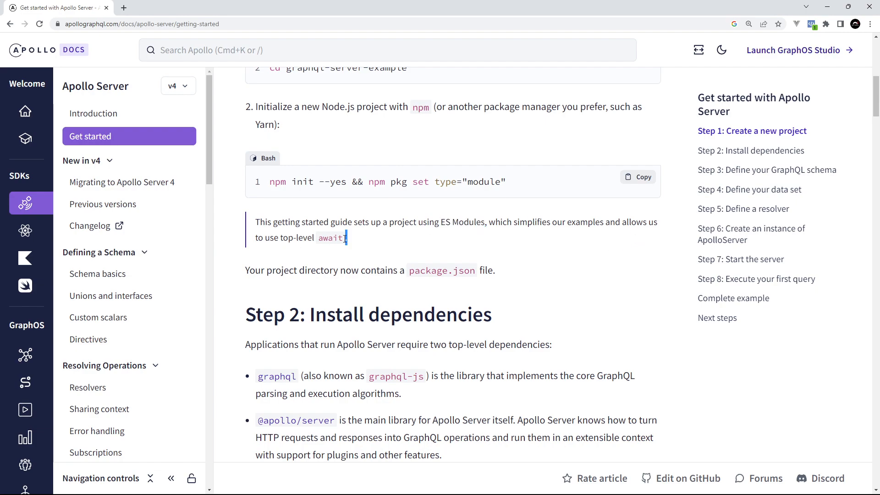
Scroll to Step 2 and expand the TypeScript setup instructions to read its commands.
scroll(down, 3)
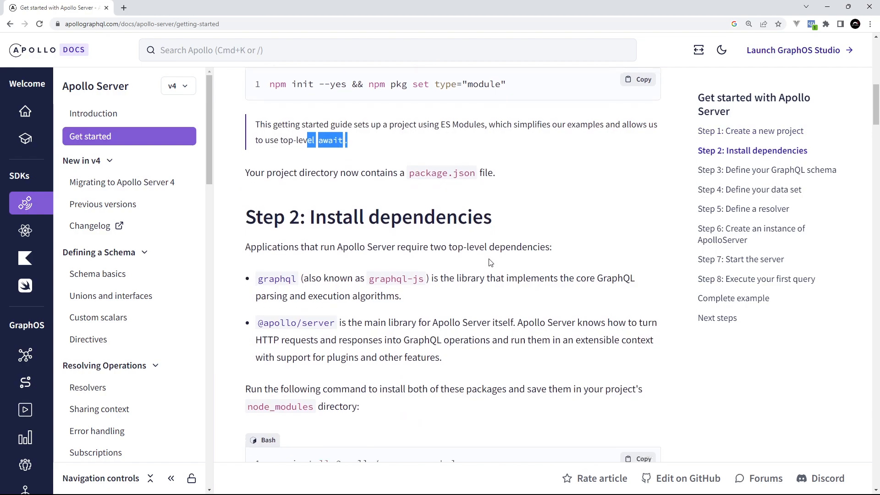
scroll(down, 3)
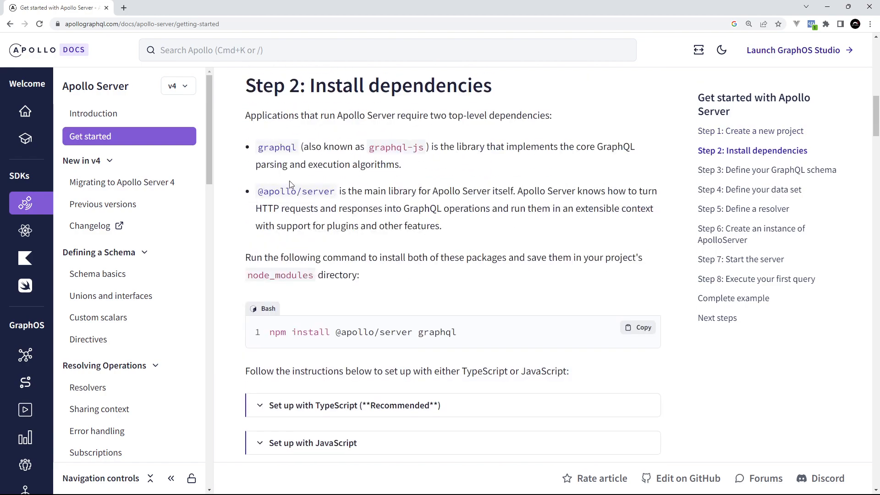
mouse_move(546, 230)
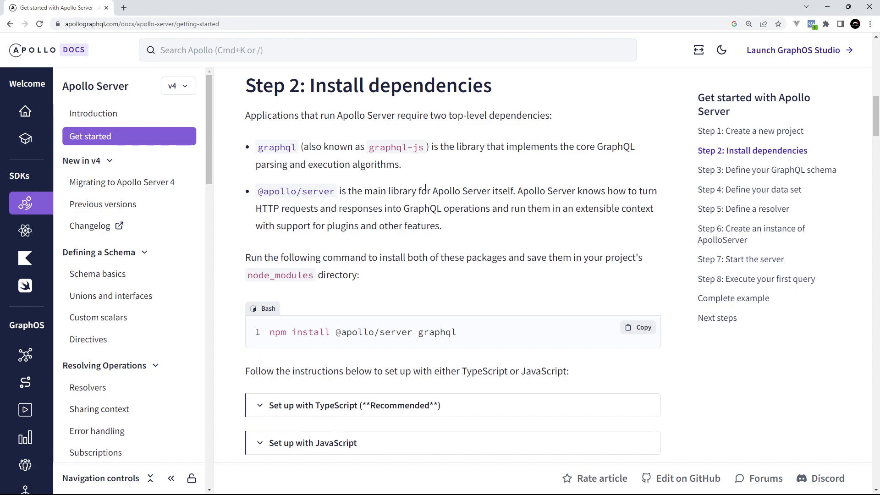
mouse_move(819, 320)
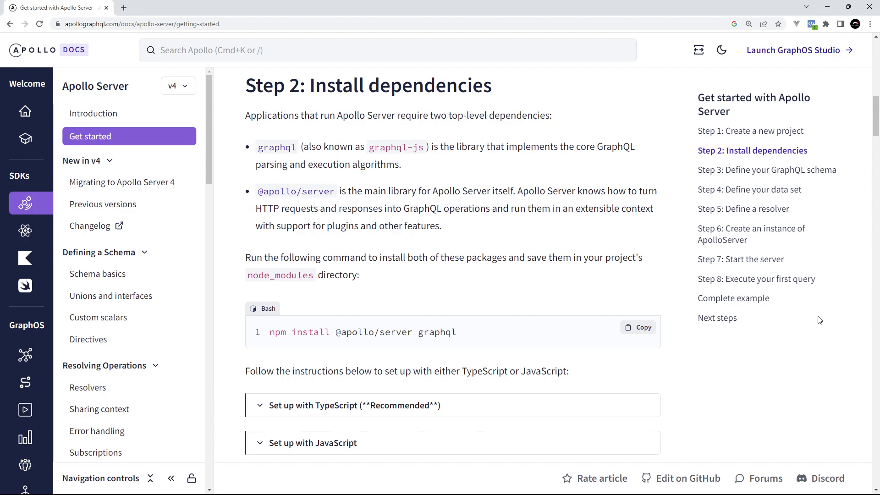
mouse_move(412, 253)
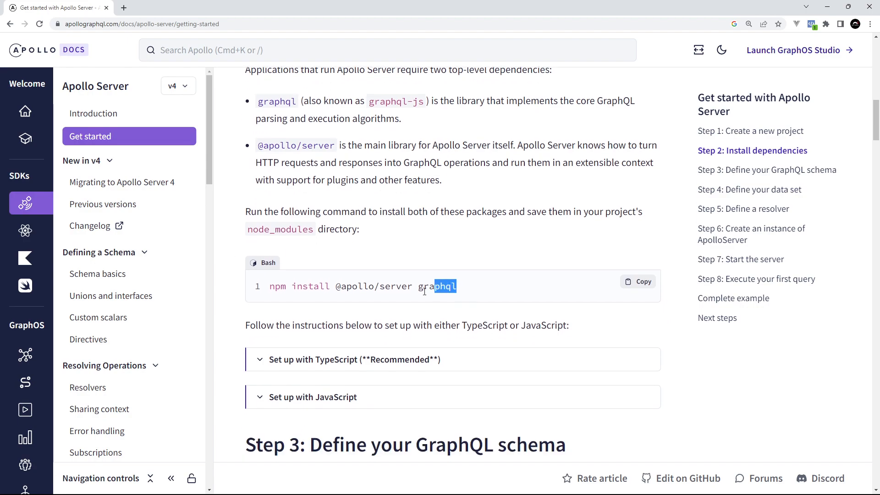
scroll(down, 3)
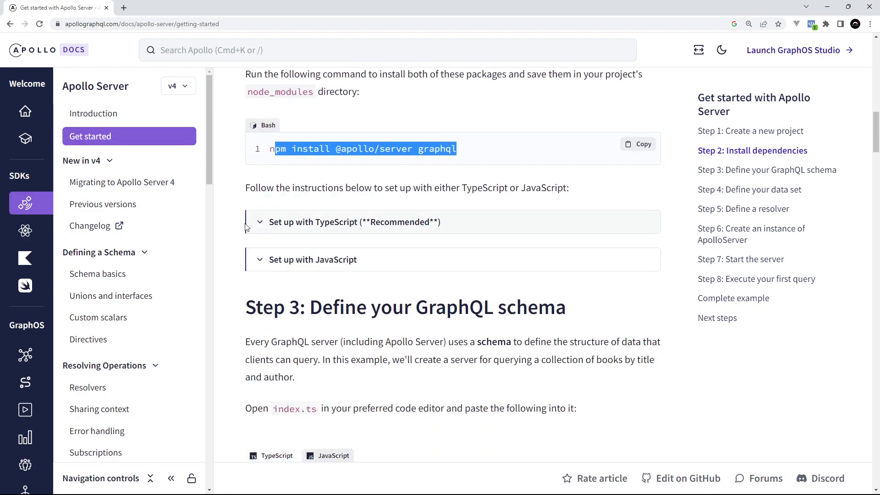
click(354, 222)
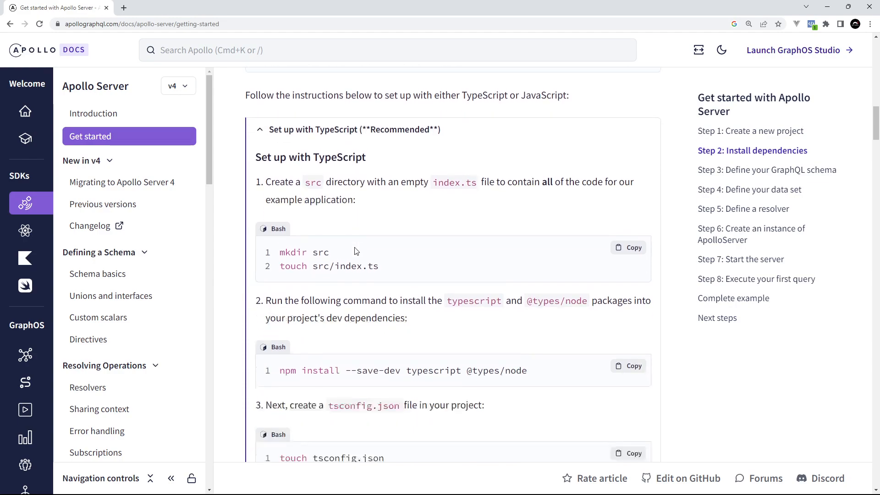
scroll(down, 3)
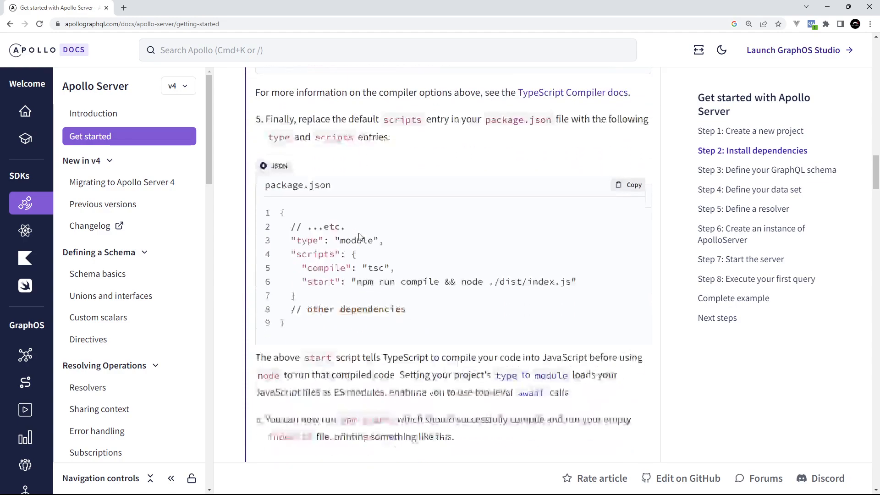
scroll(down, 3)
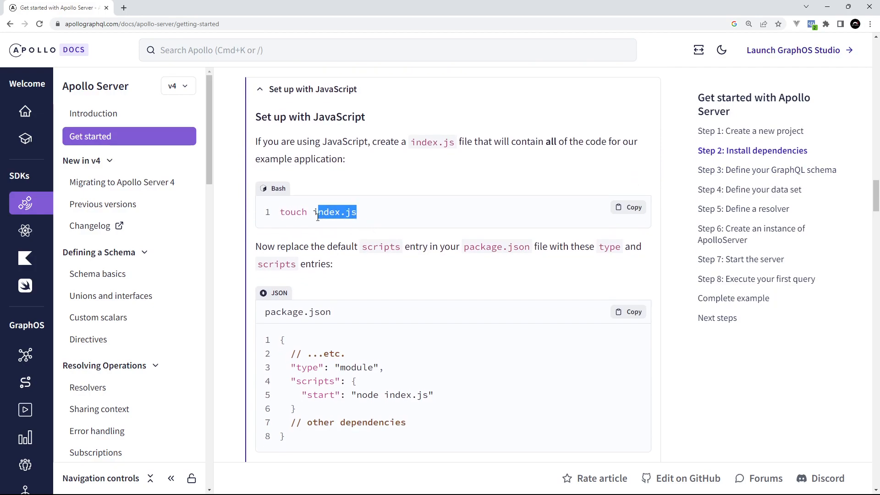
Note the touch index.js command and read the JavaScript setup's package.json type-module and start script entries.
double_click(333, 212)
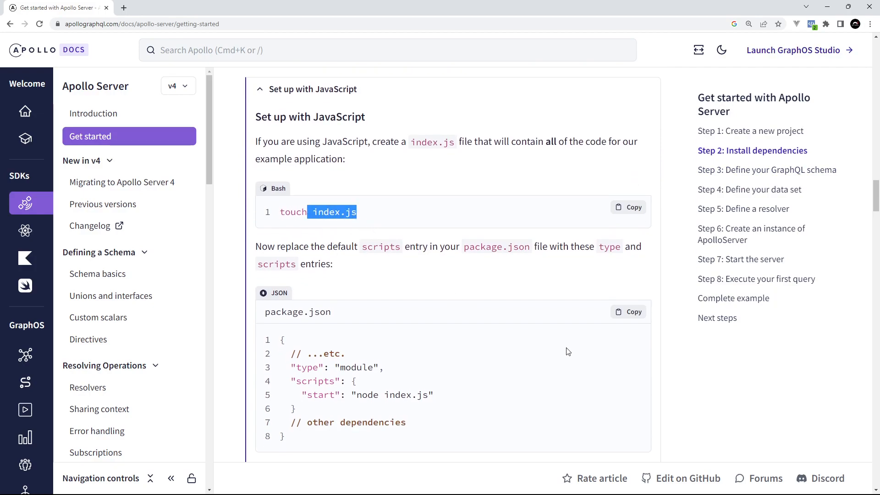
scroll(down, 3)
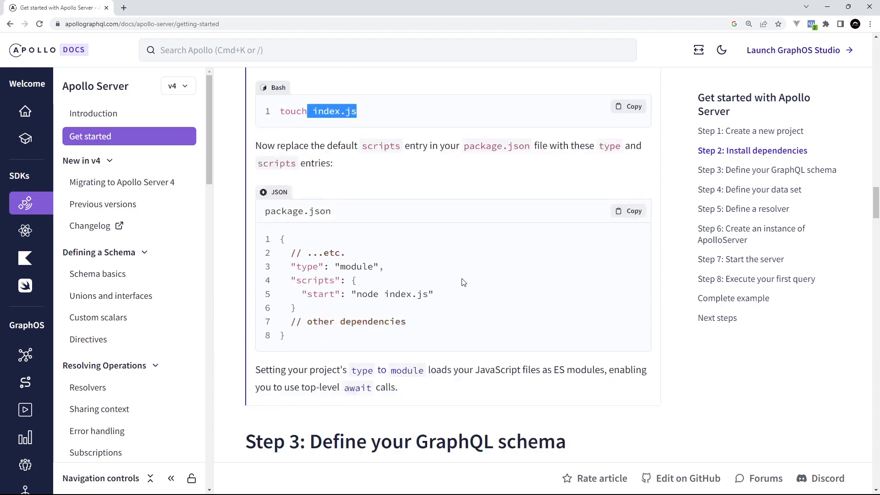
scroll(down, 3)
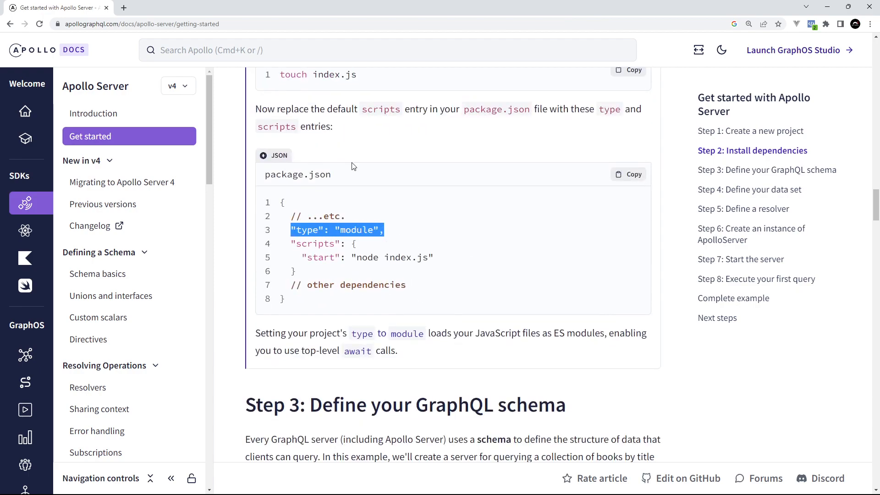
mouse_move(455, 348)
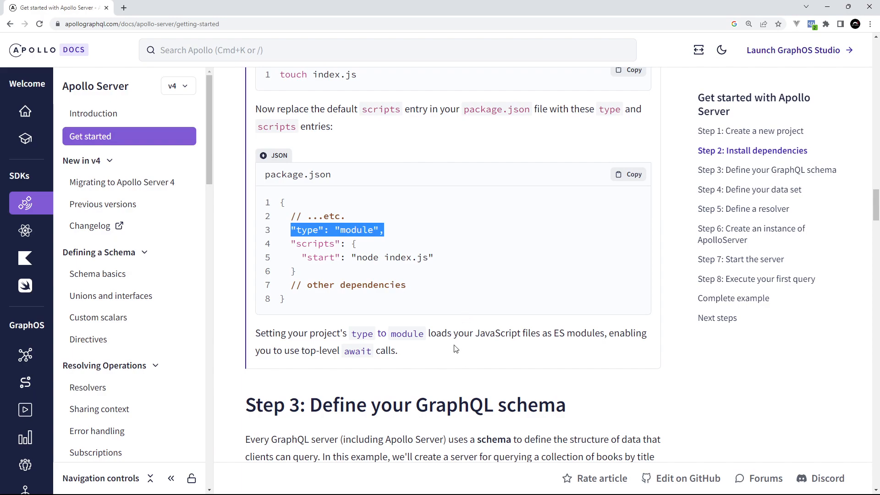
mouse_move(411, 206)
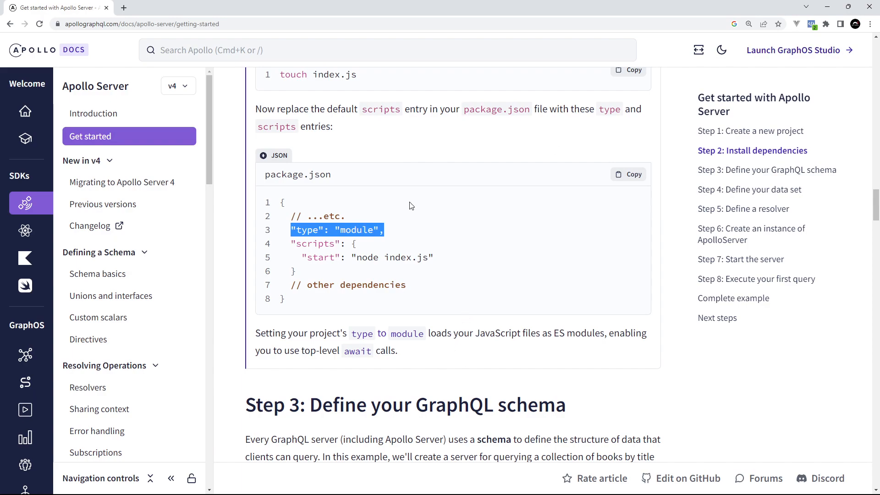
scroll(down, 3)
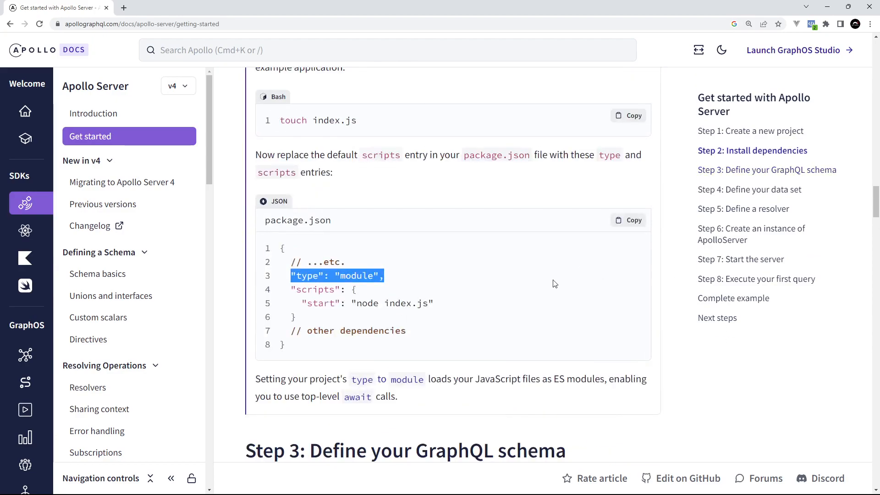
scroll(down, 3)
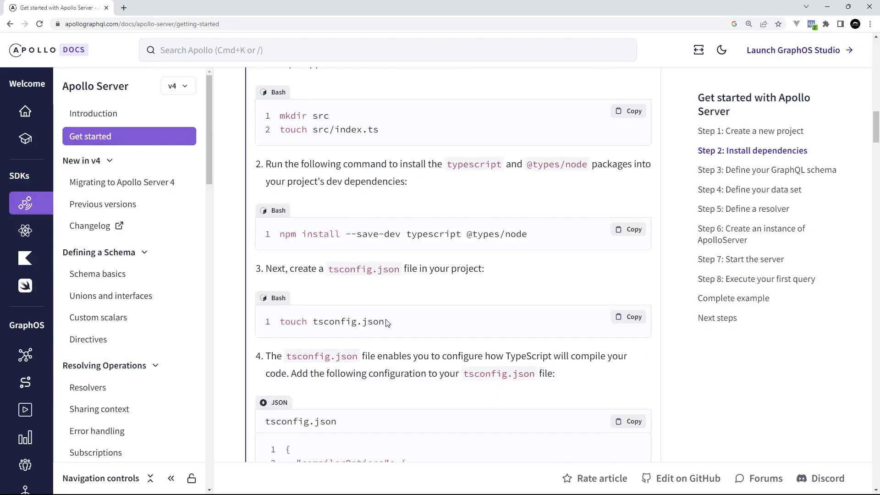
scroll(up, 3)
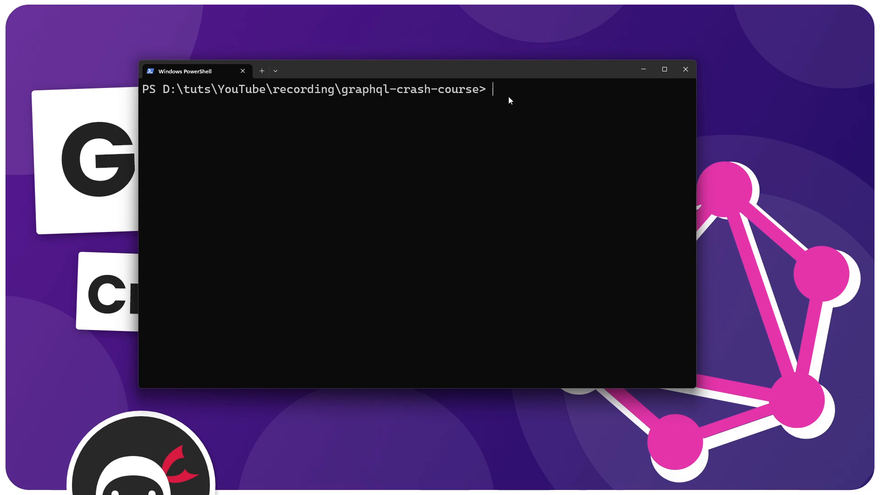
mouse_move(519, 105)
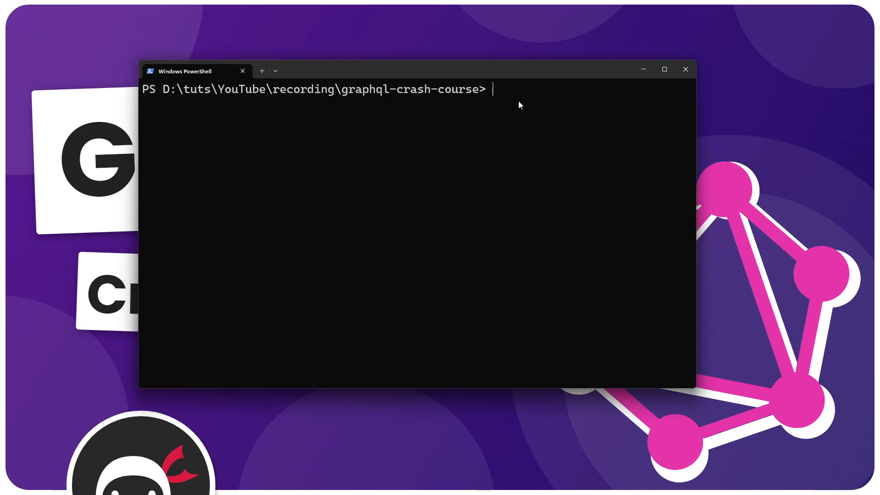
Generate package.json with npm init -y and set its type to "module" with npm pkg.
text(npm init)
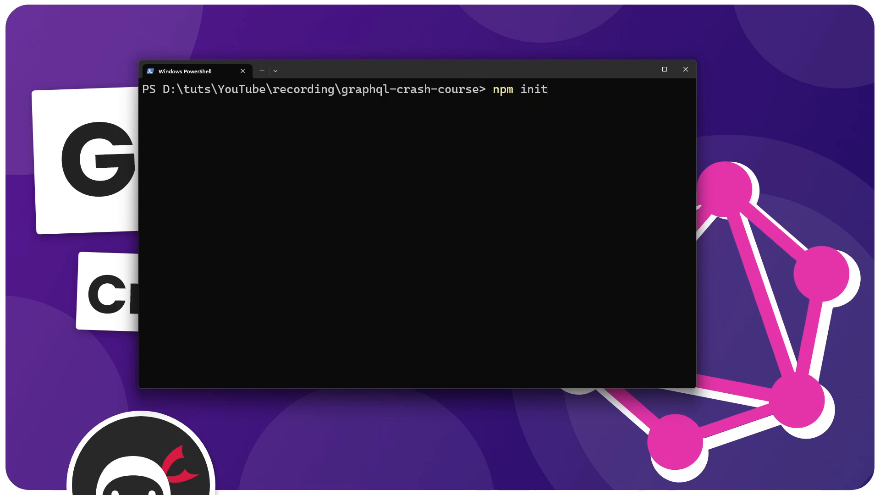
text(-y)
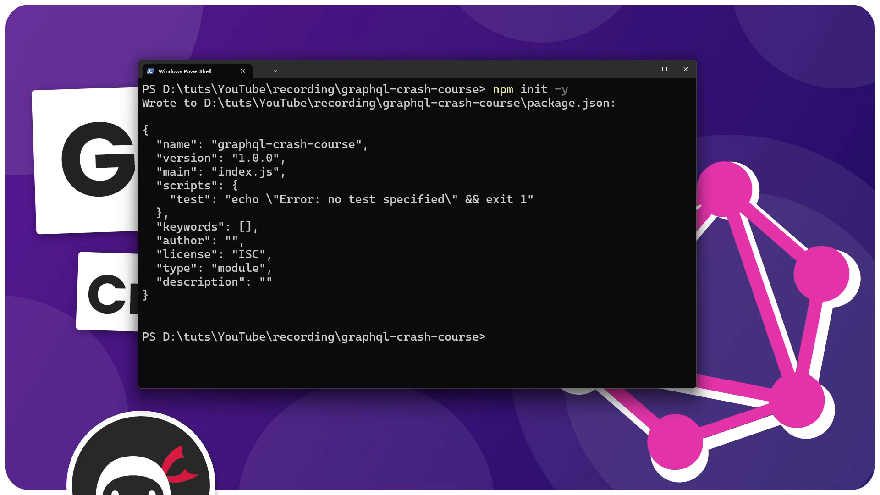
text(npm pkg se)
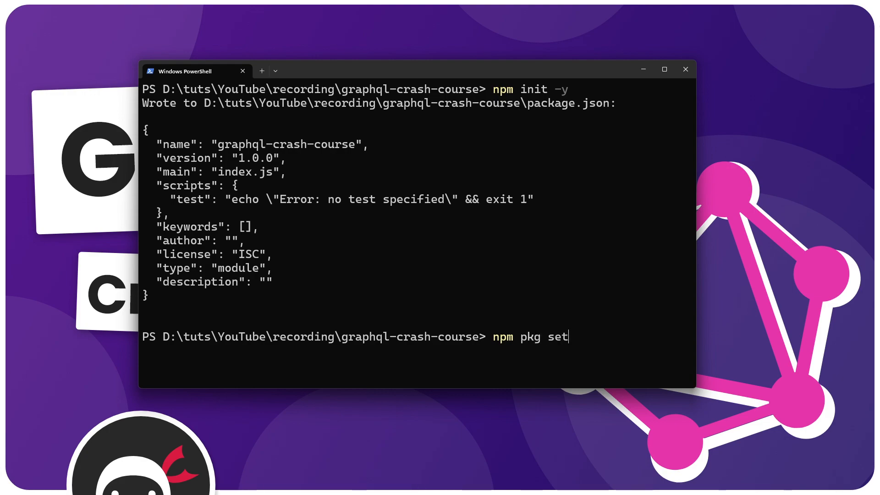
text(type="modu)
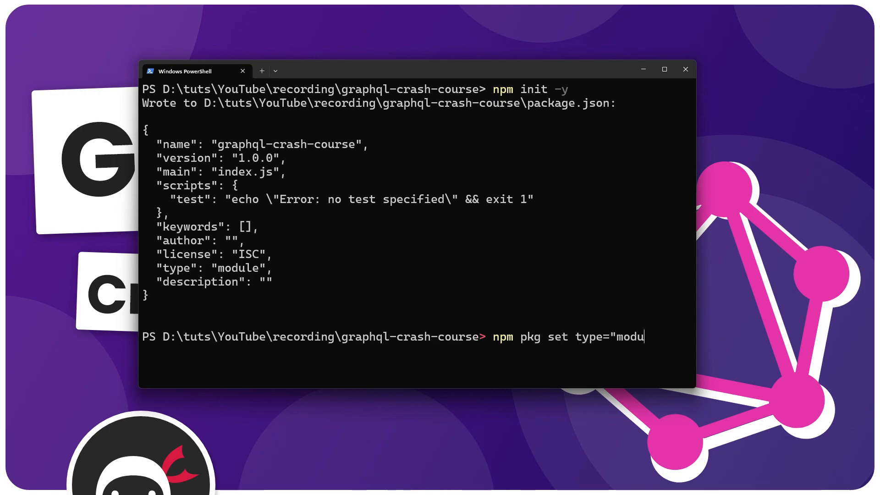
text(le")
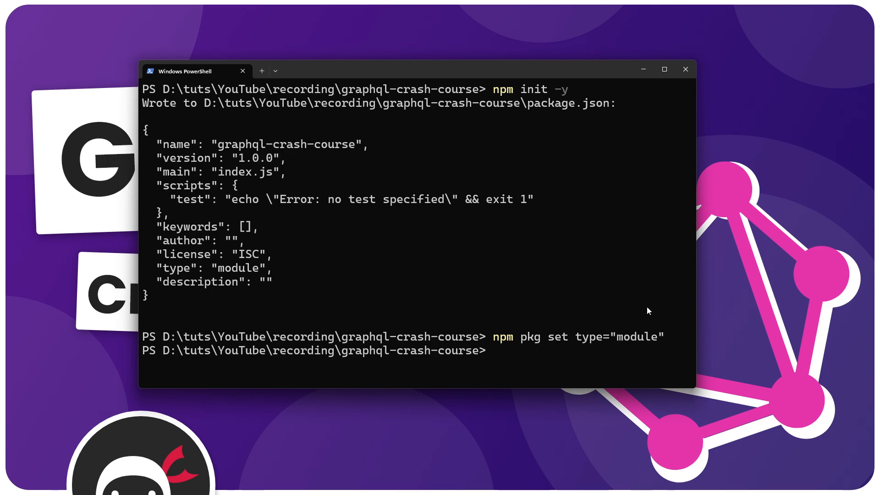
mouse_move(548, 358)
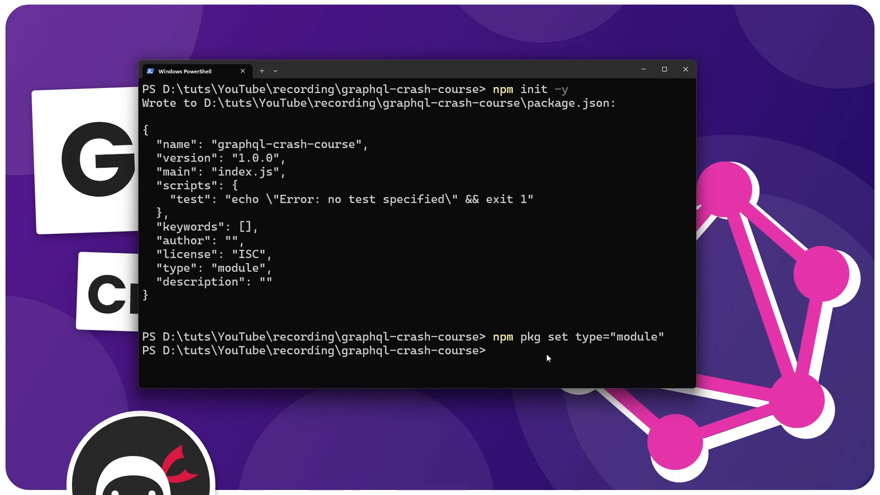
Open the graphql-crash-course folder in VS Code with code.
text(code)
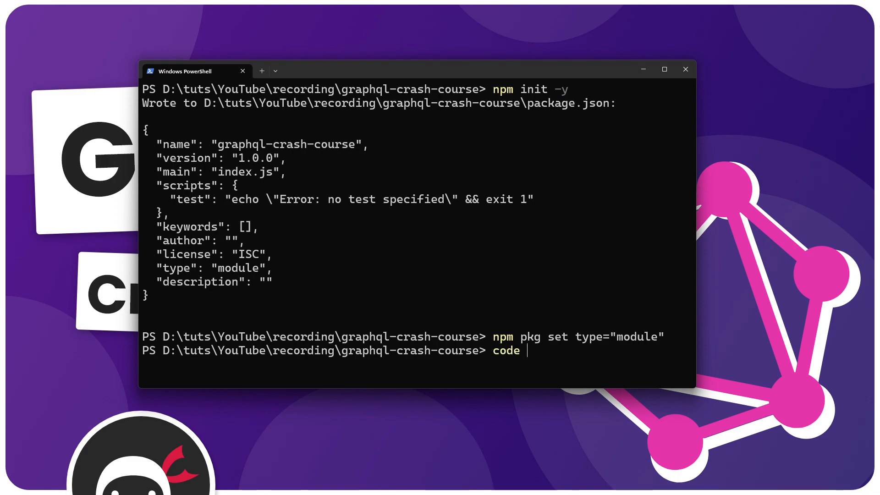
text(.)
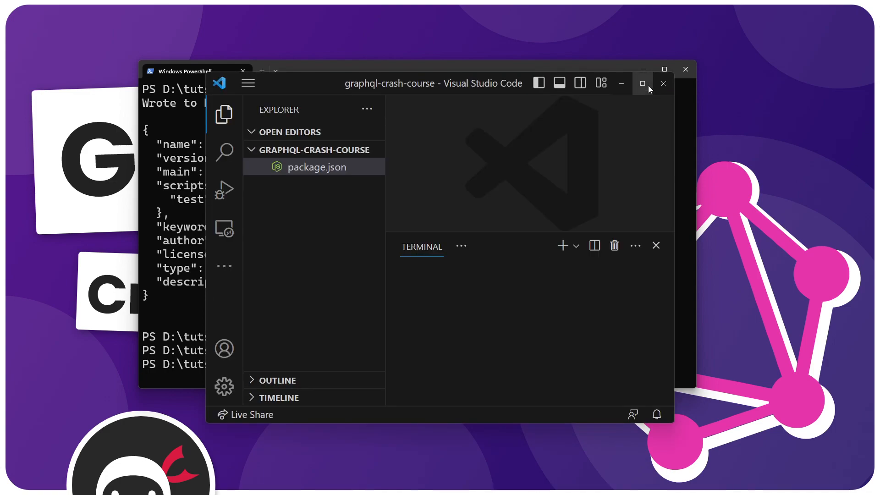
click(642, 83)
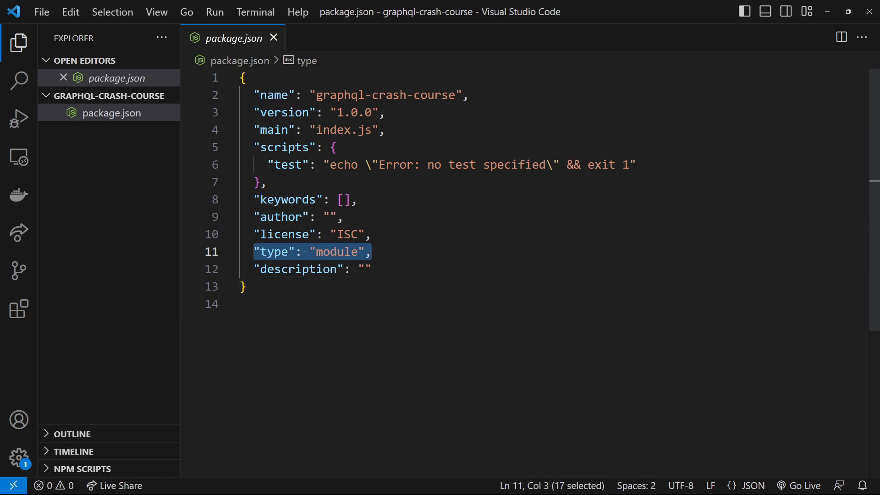
click(274, 38)
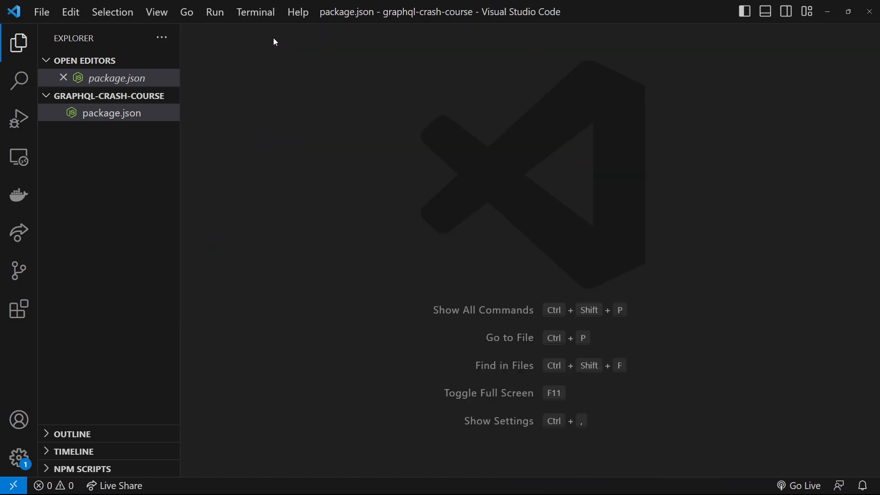
click(255, 12)
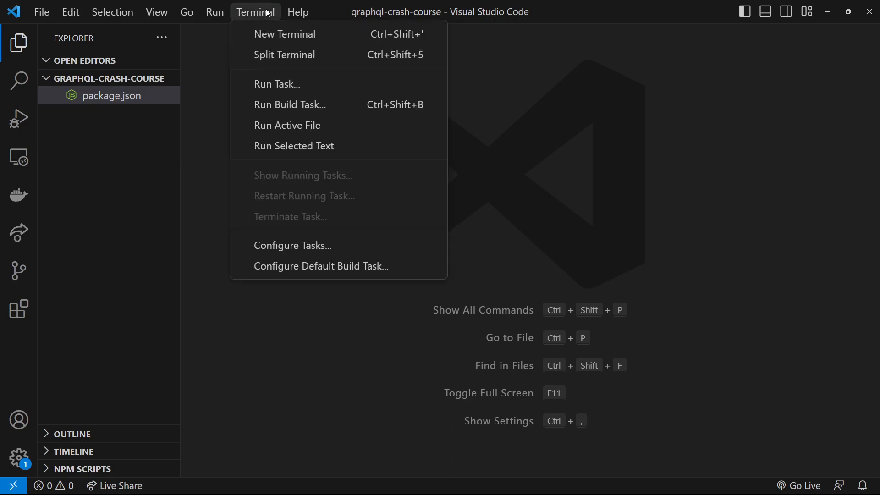
click(284, 34)
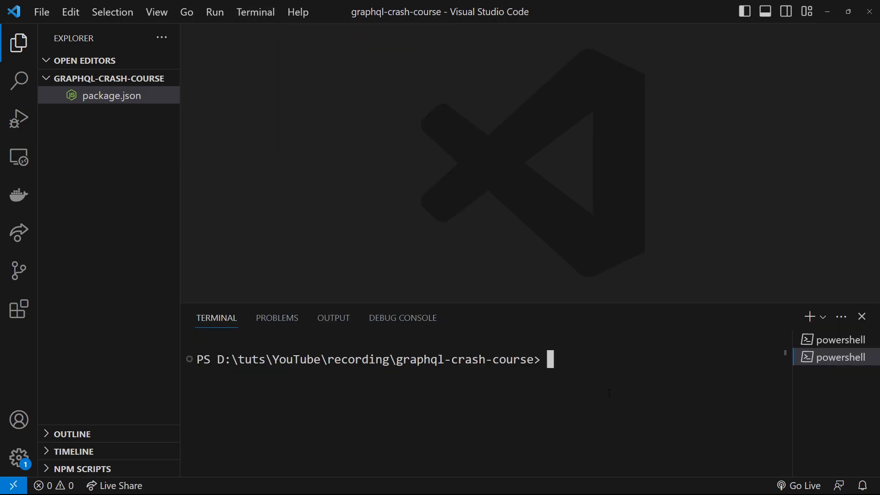
text(npm install @apollo/server graphql)
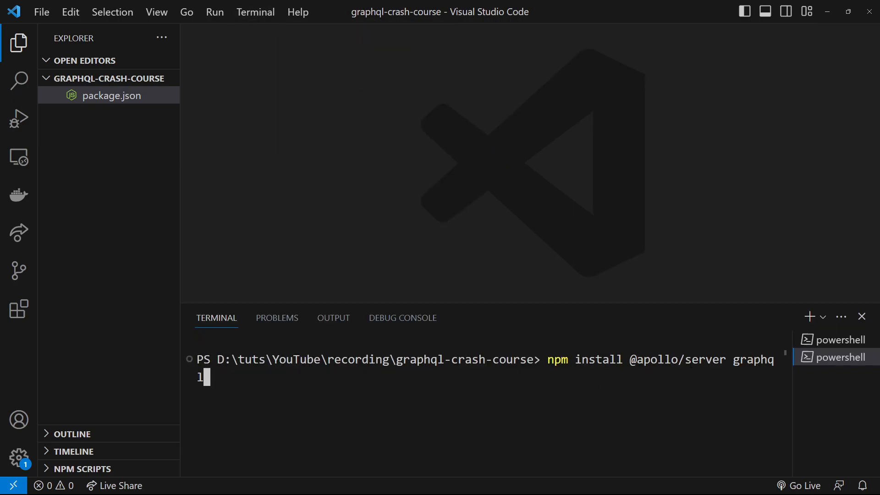
mouse_move(640, 348)
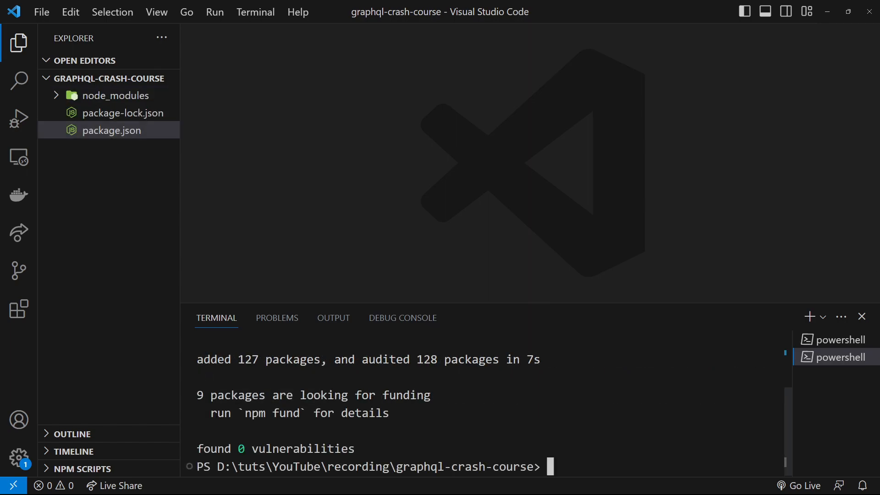
click(860, 316)
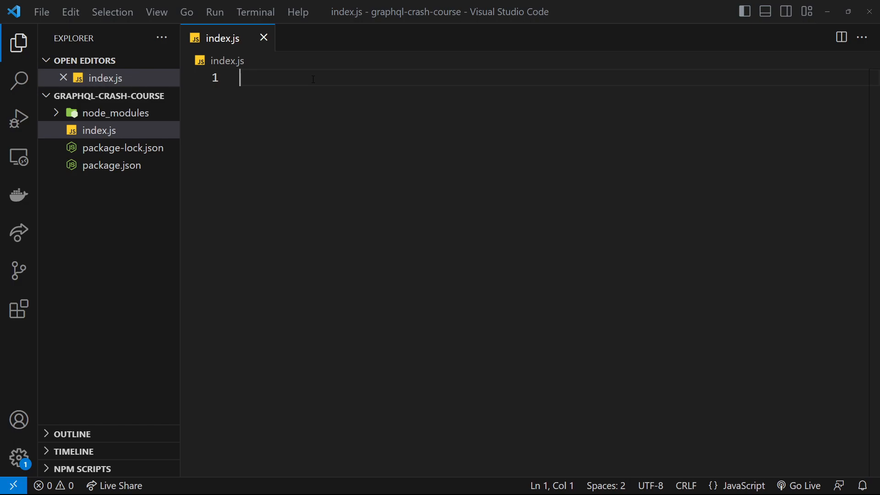
mouse_move(367, 148)
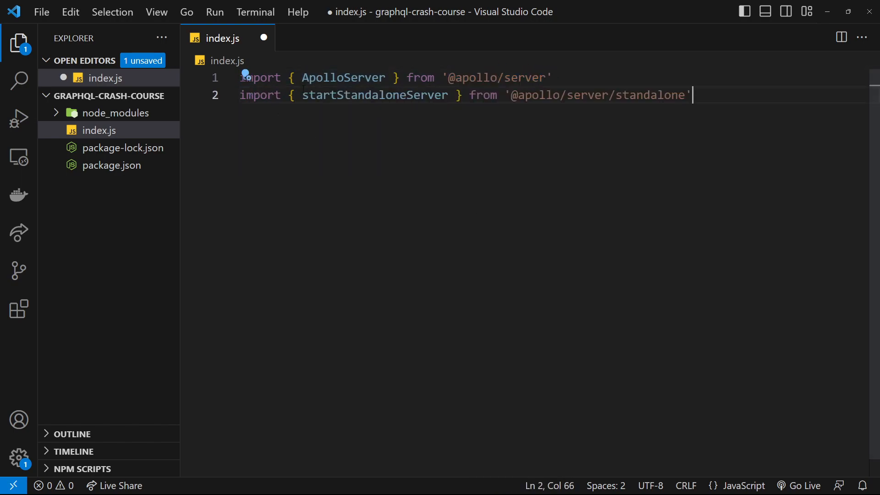
Point out the ApolloServer and startStandaloneServer imports and check the new dependencies in package.json.
double_click(373, 94)
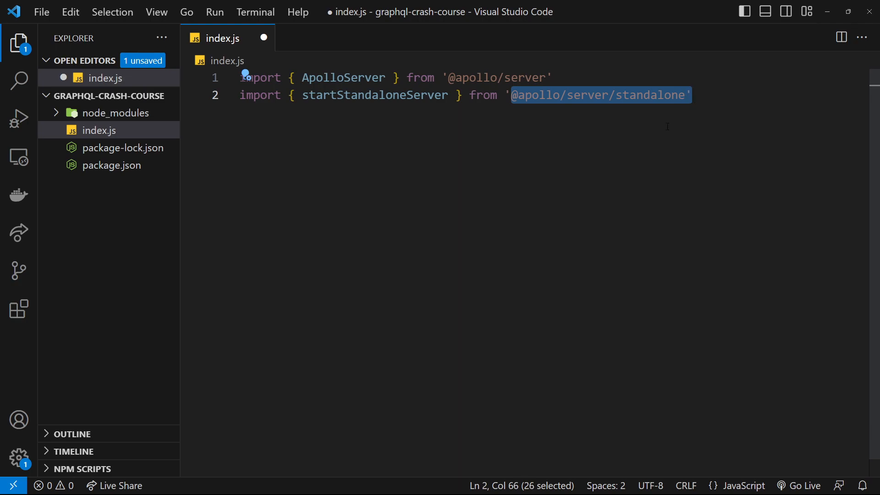
double_click(343, 77)
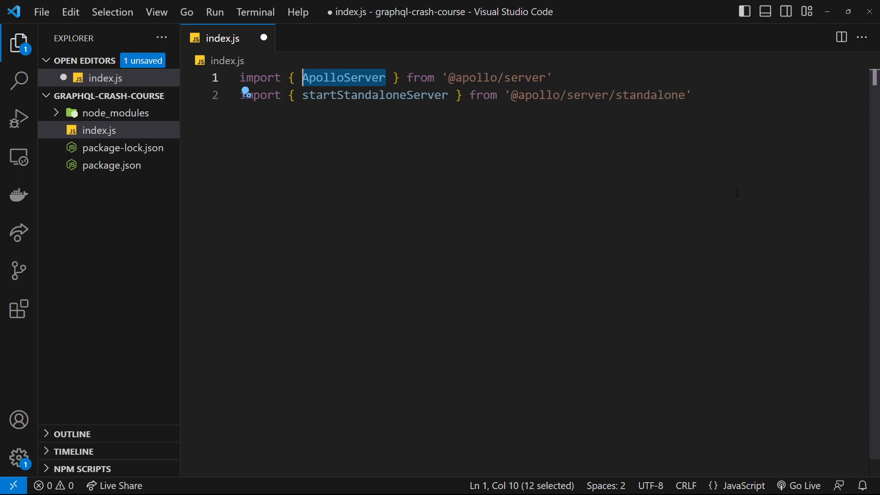
double_click(374, 94)
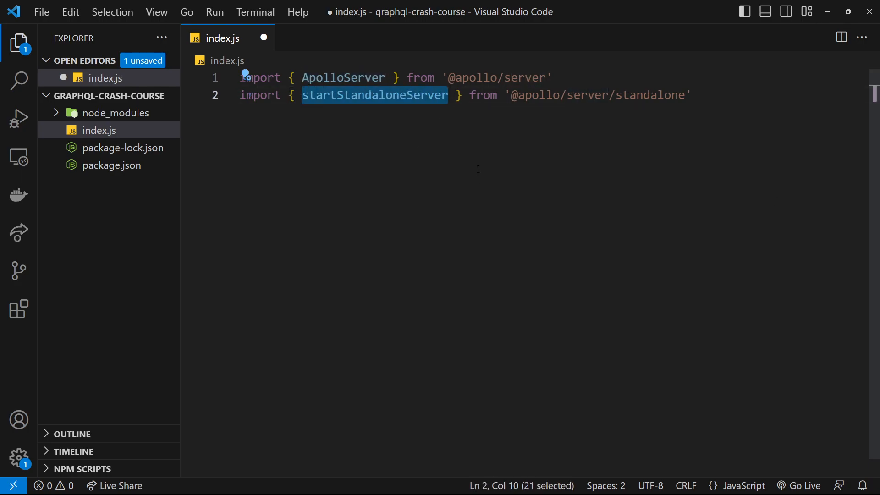
mouse_move(488, 185)
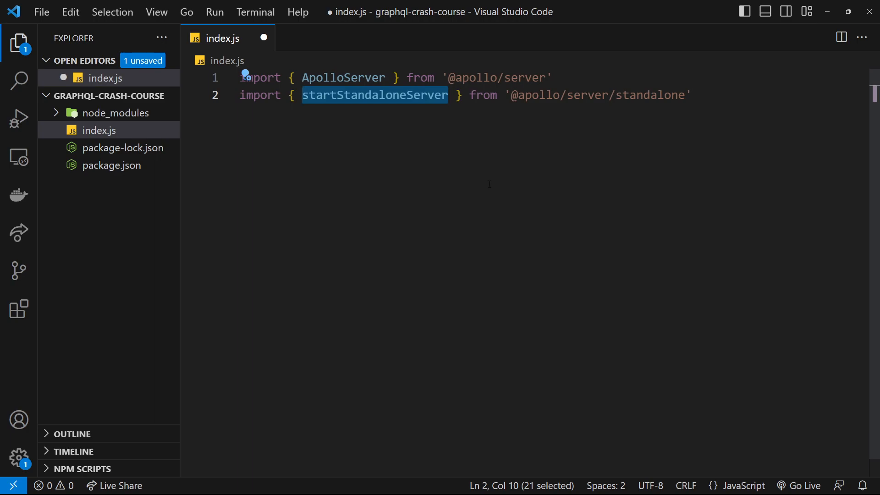
key(Enter)
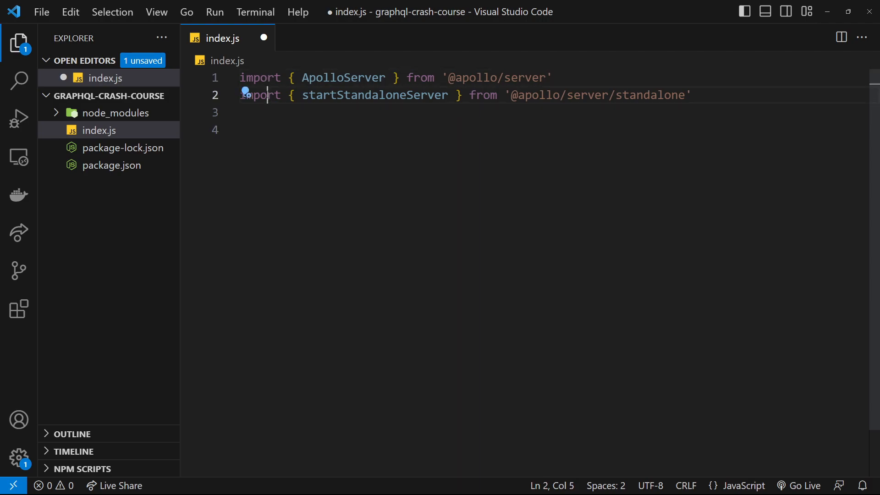
click(103, 181)
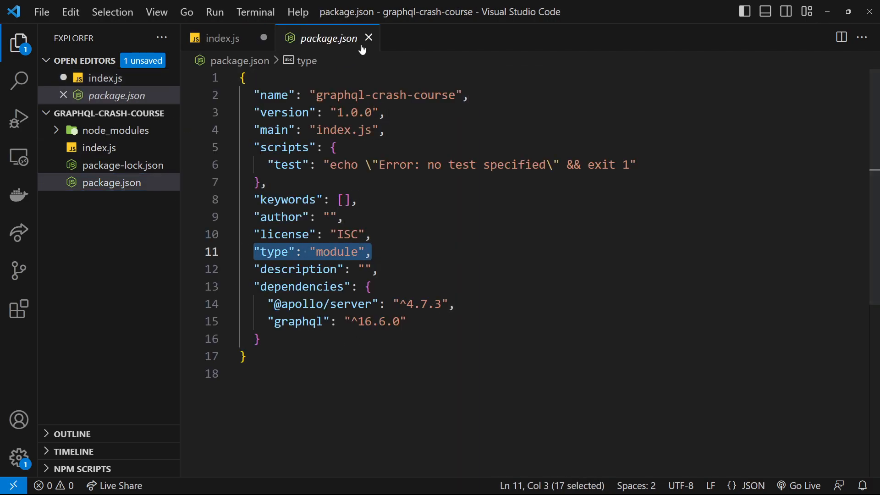
click(368, 37)
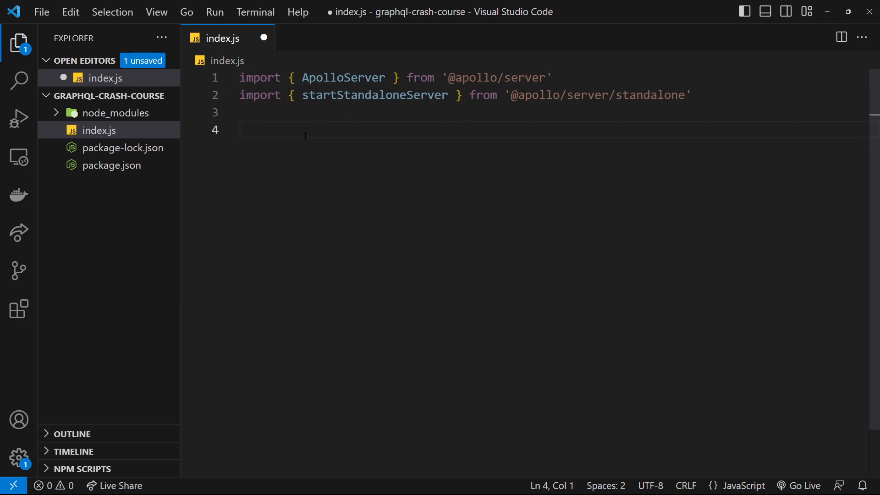
Write a // server setup comment and const server = new ApolloServer({ }) with an empty config.
text(// serve)
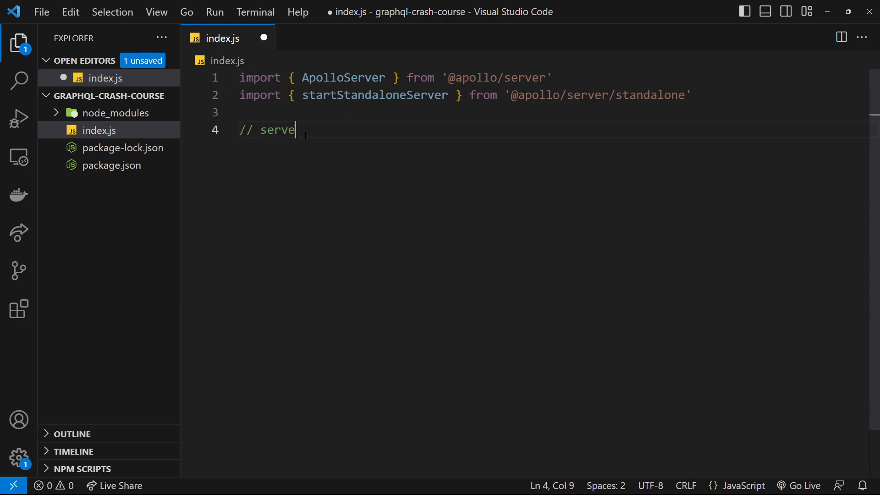
text(r setup)
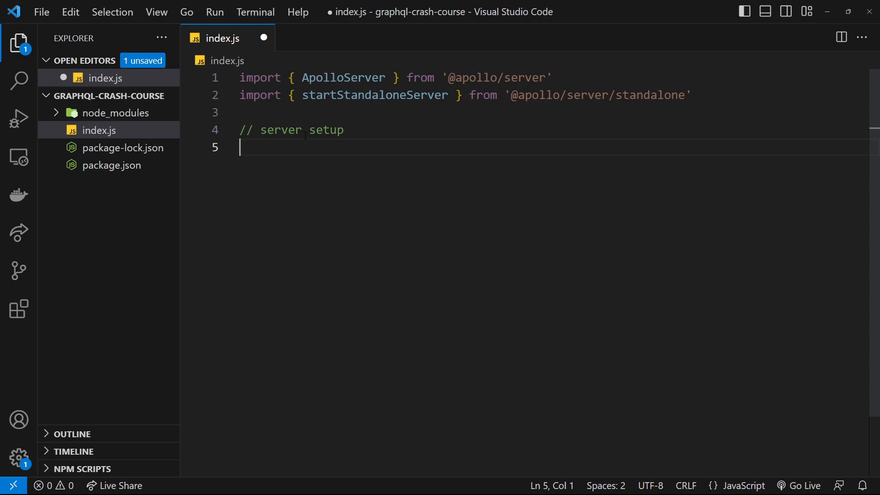
text(const sev)
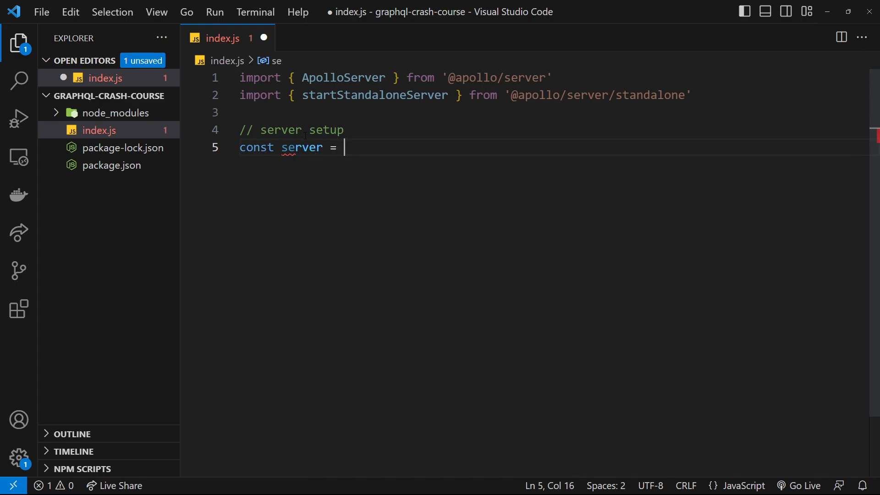
text(new)
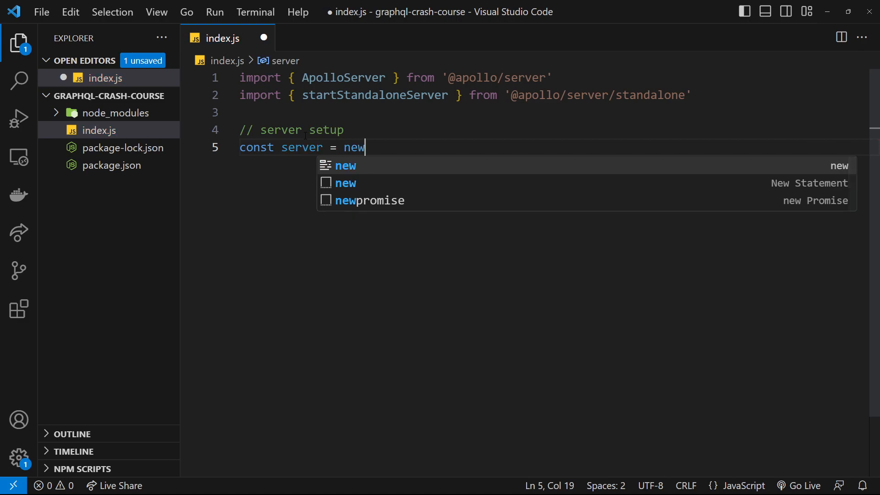
text(ApolloServer)
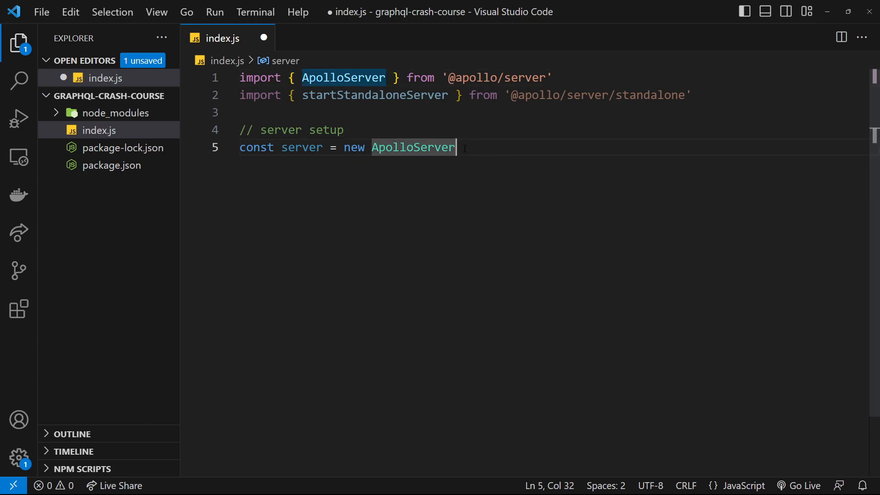
text(())
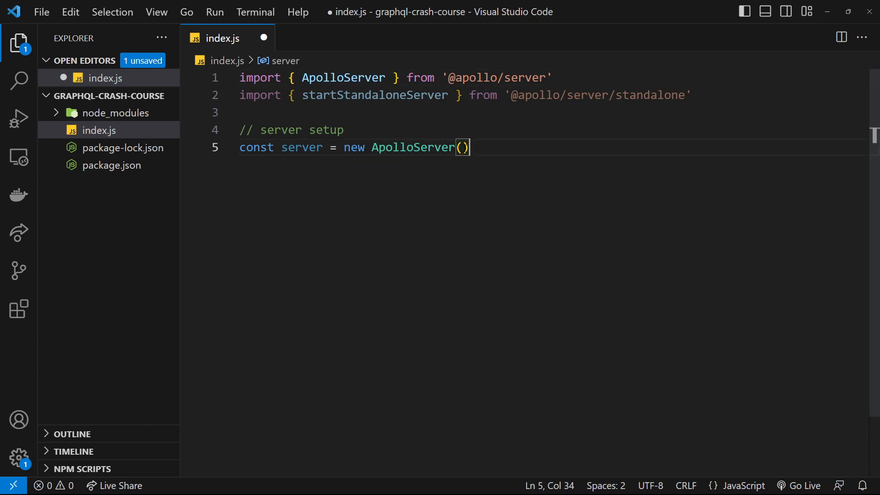
text({)
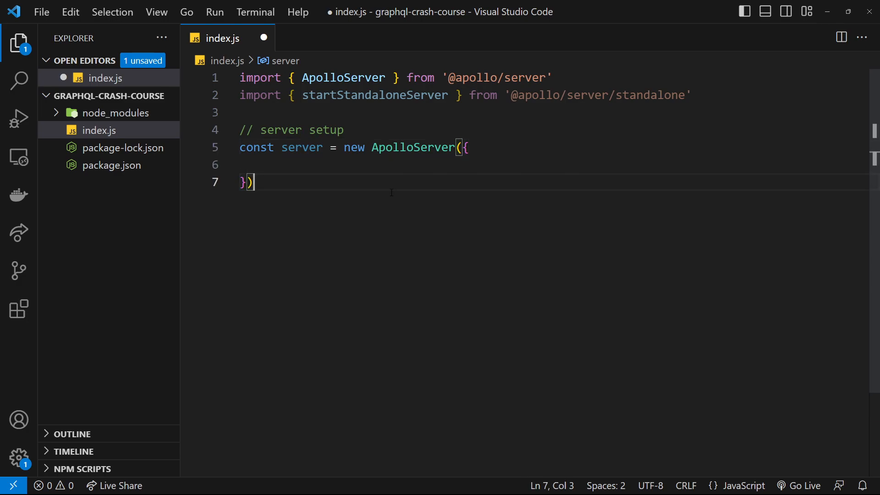
key(Enter)
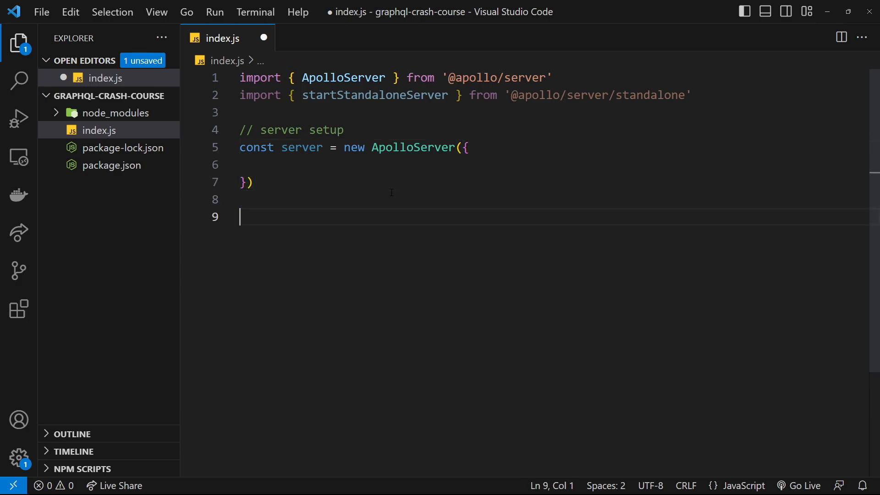
Write const { url } = await startStandaloneServer(server, { listen: { port: 4000 } }) and begin a console.log.
text(const)
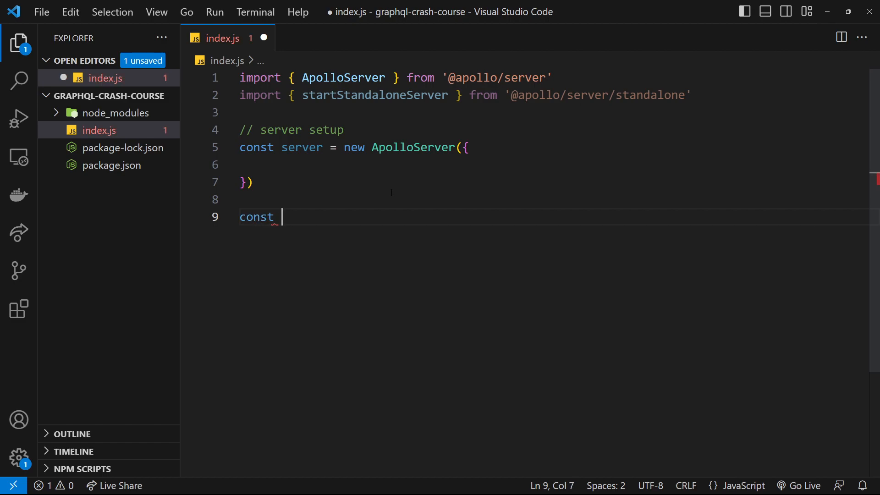
text({ url })
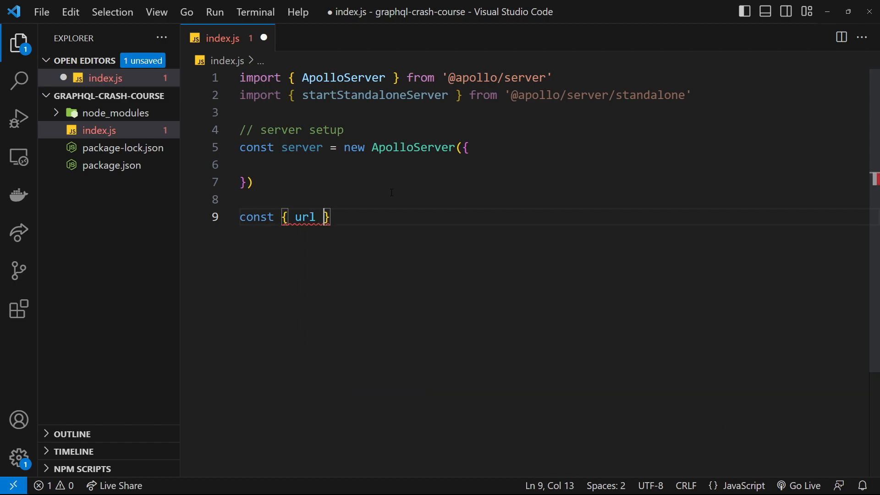
text(=)
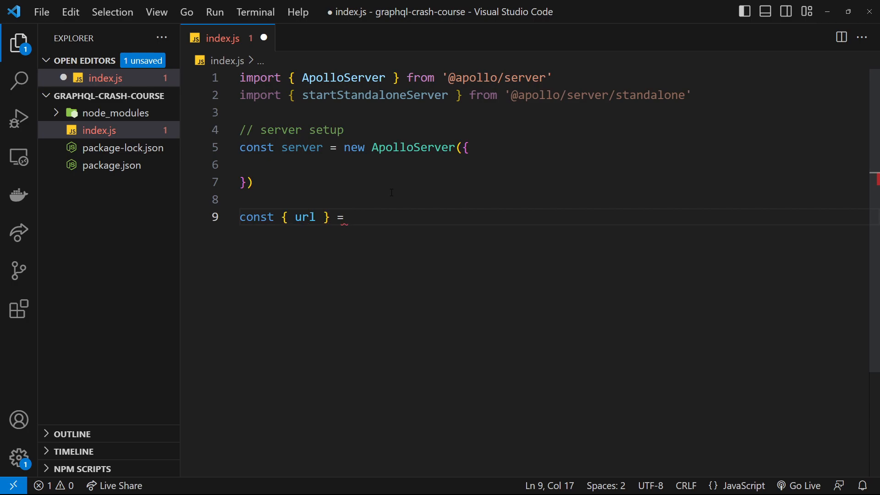
text(await sta)
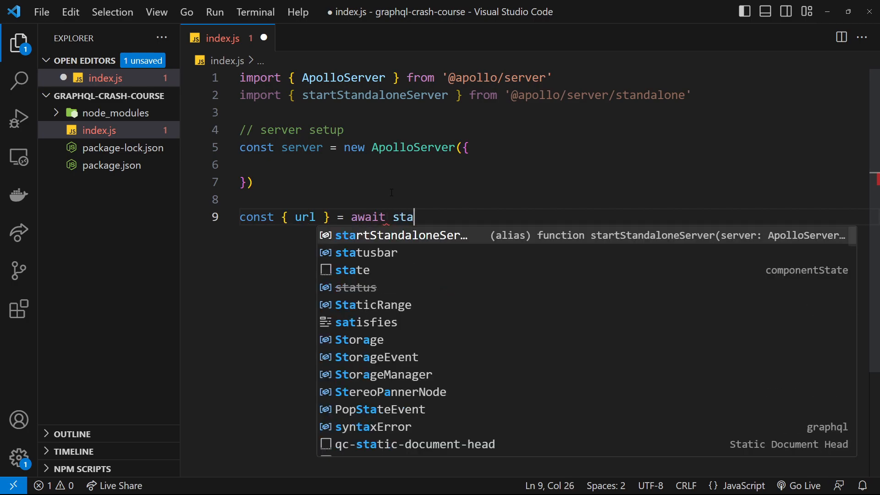
text(rtStandaloneServer)
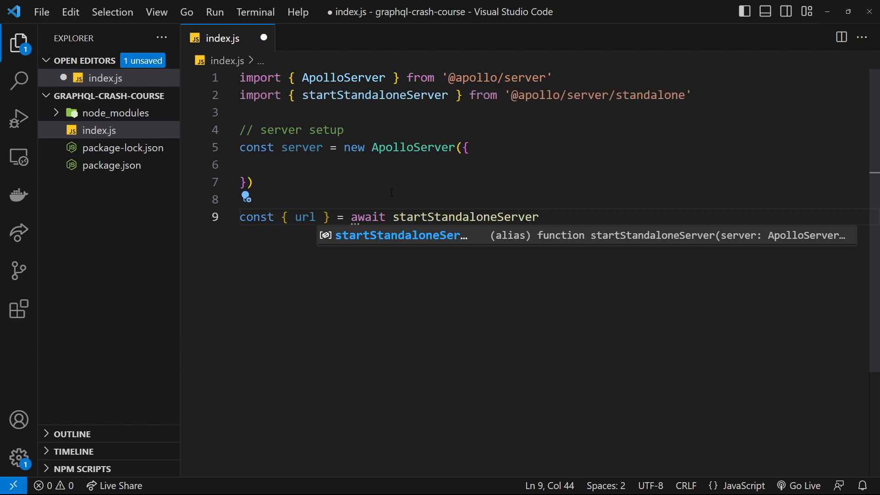
text((server,)
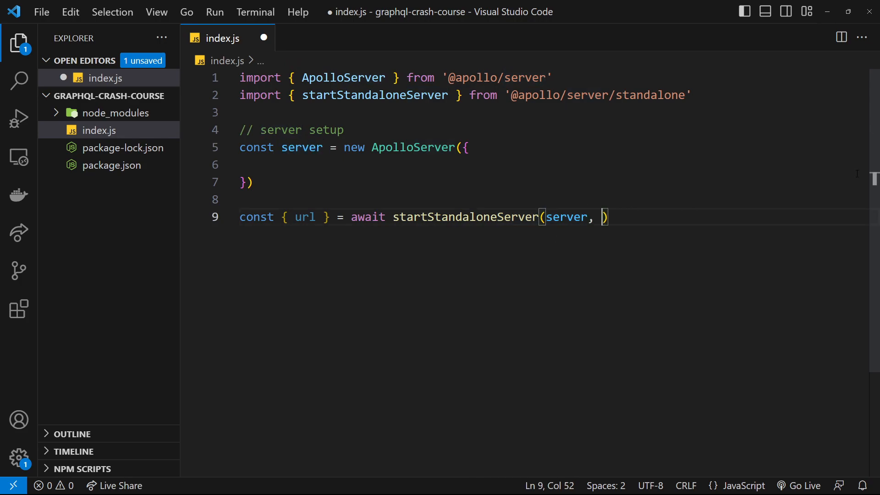
text({)
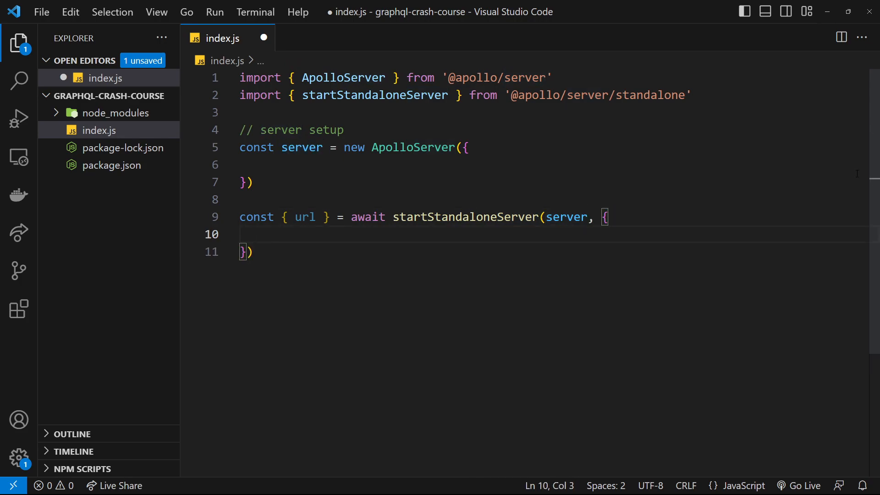
text(listen)
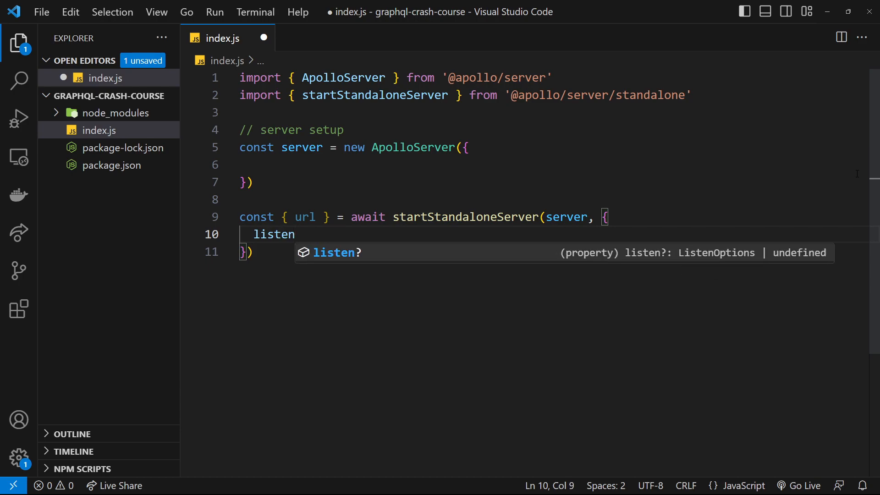
text(: {)
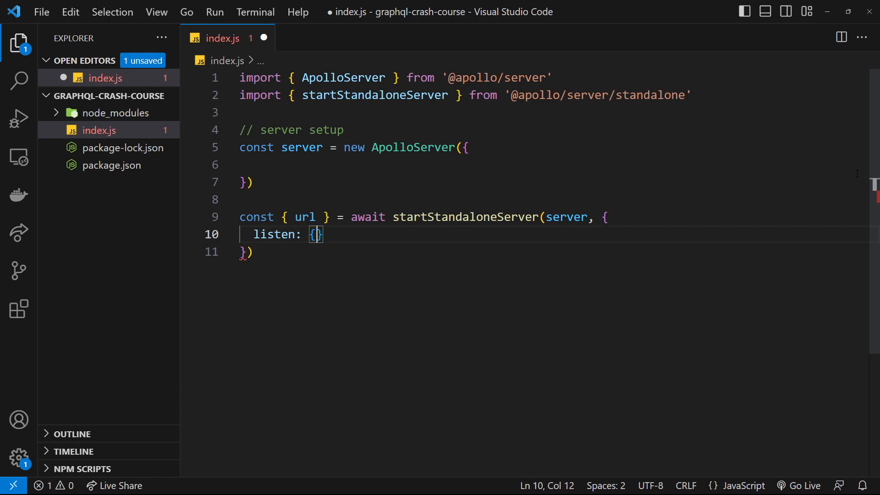
text(por)
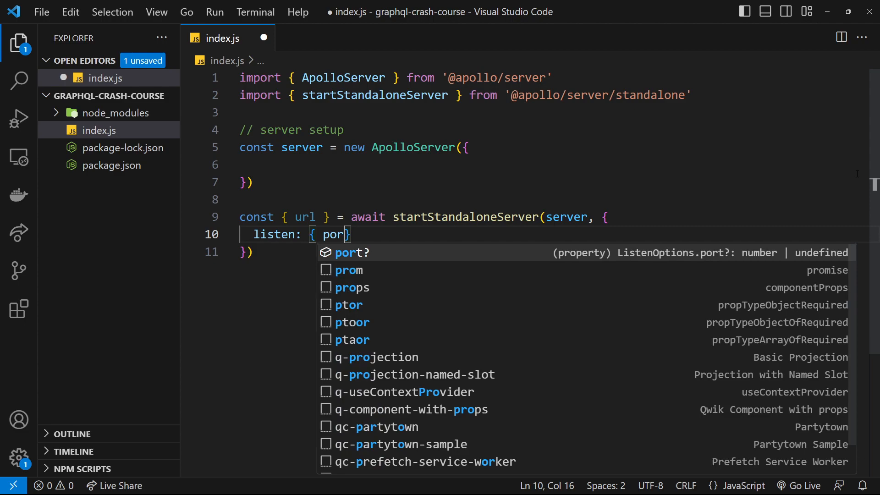
text(: 4000)
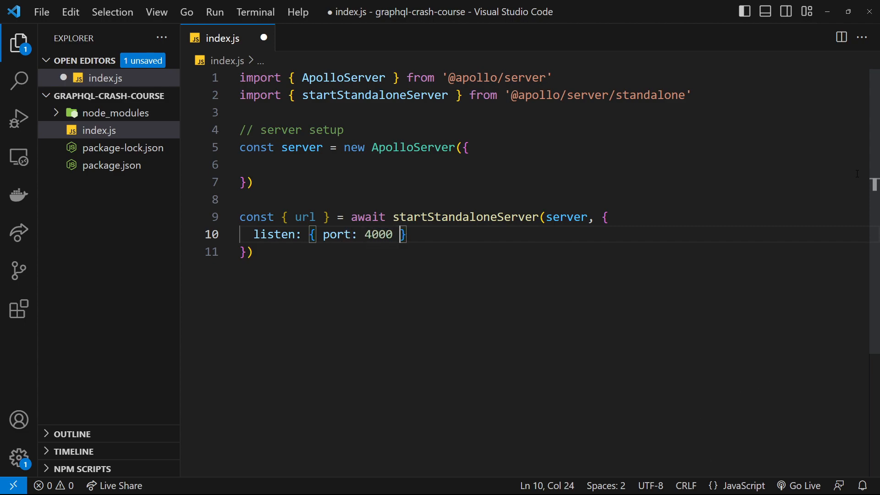
text(console.log(')
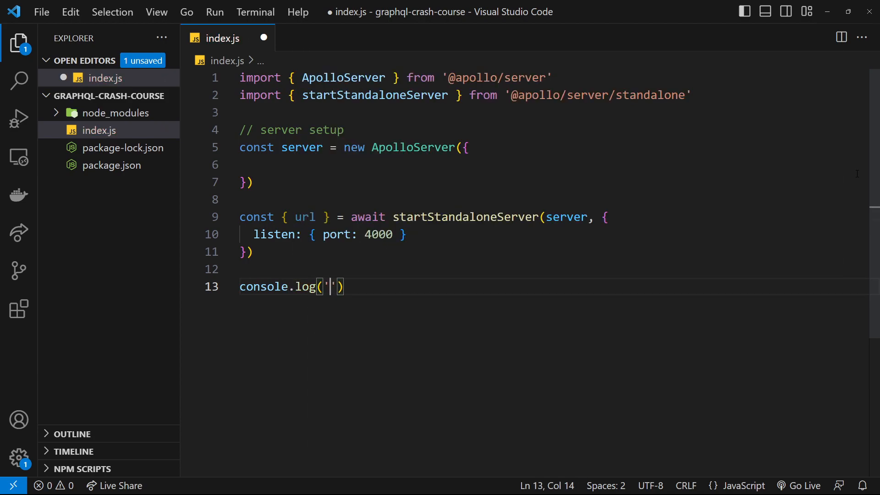
Log 'Server ready at port' with 4000 in the console.log and save index.js.
text(Server re)
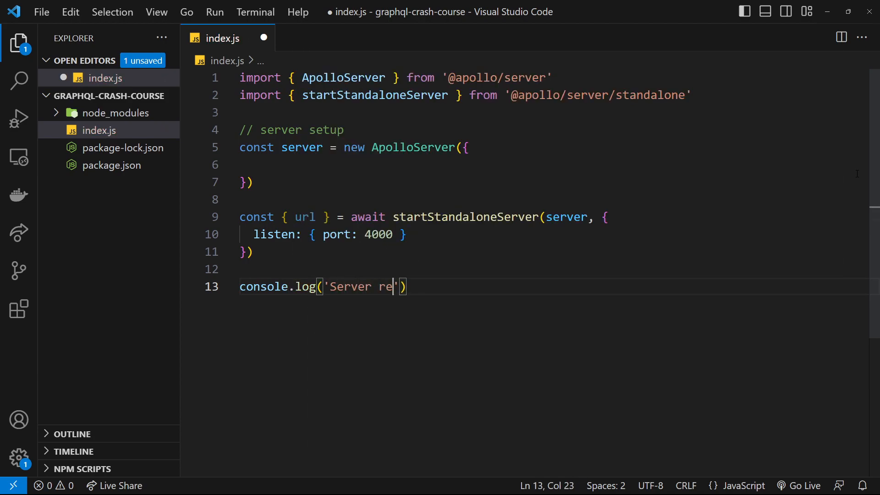
text(ady at port)
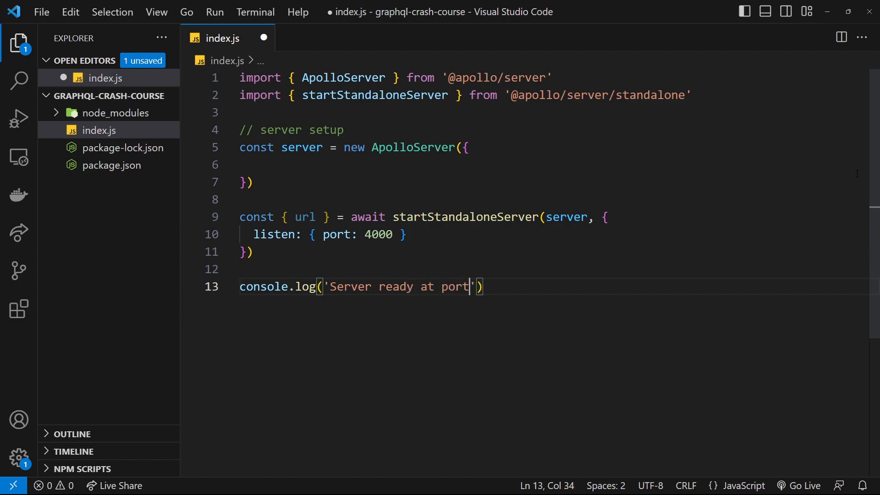
text(, 400)
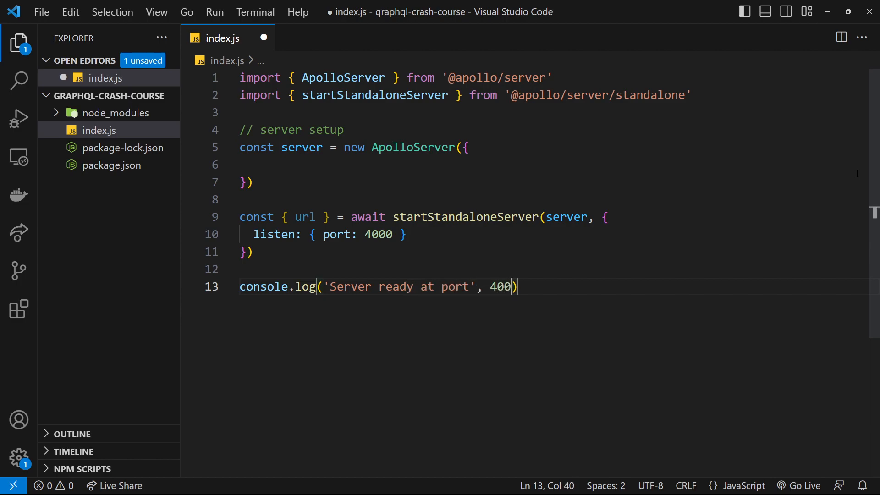
key(ctrl+s)
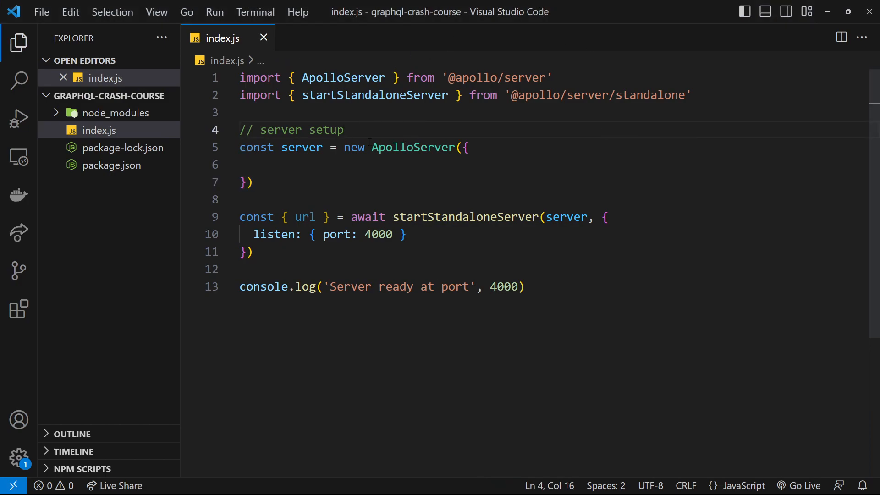
Highlight the ApolloServer constructor, the startStandaloneServer call and the empty config object to review them.
double_click(412, 147)
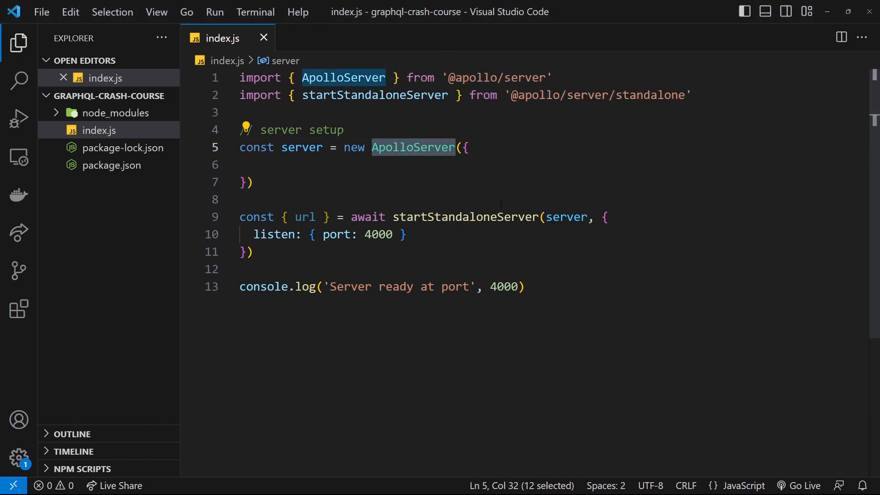
double_click(426, 217)
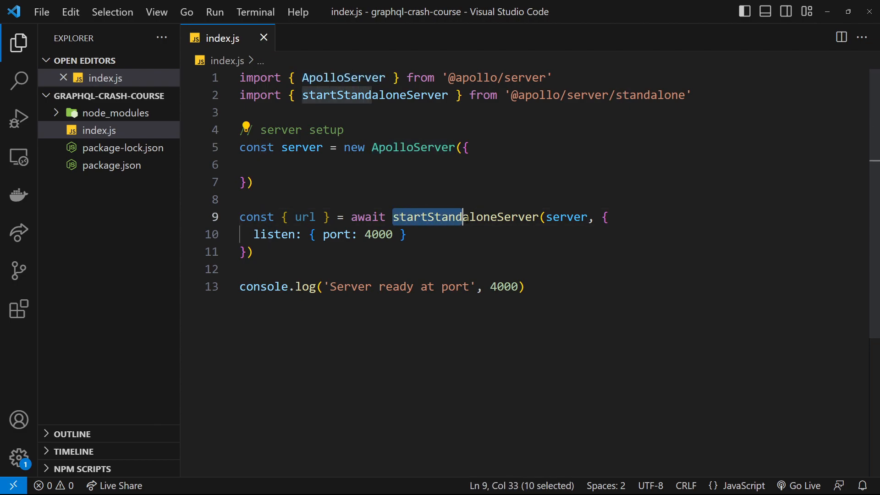
double_click(463, 217)
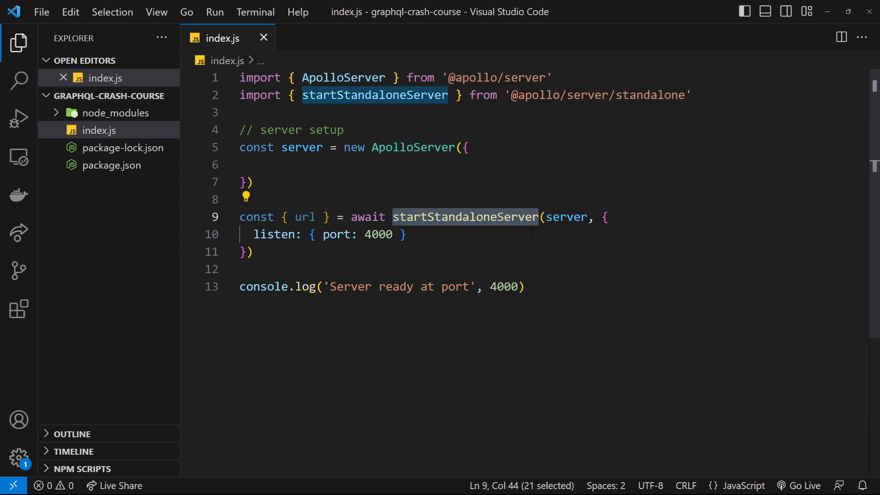
double_click(414, 146)
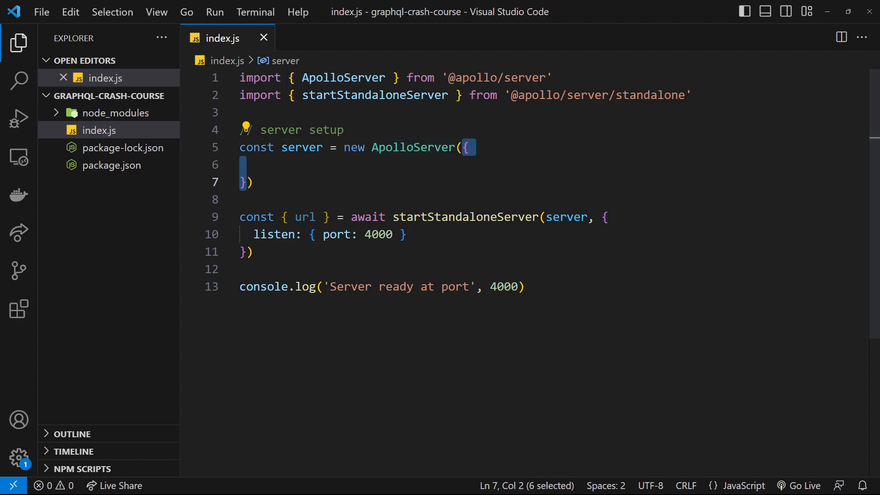
Add // typeDefs and // resolvers placeholder comments inside the ApolloServer config and save index.js.
click(317, 164)
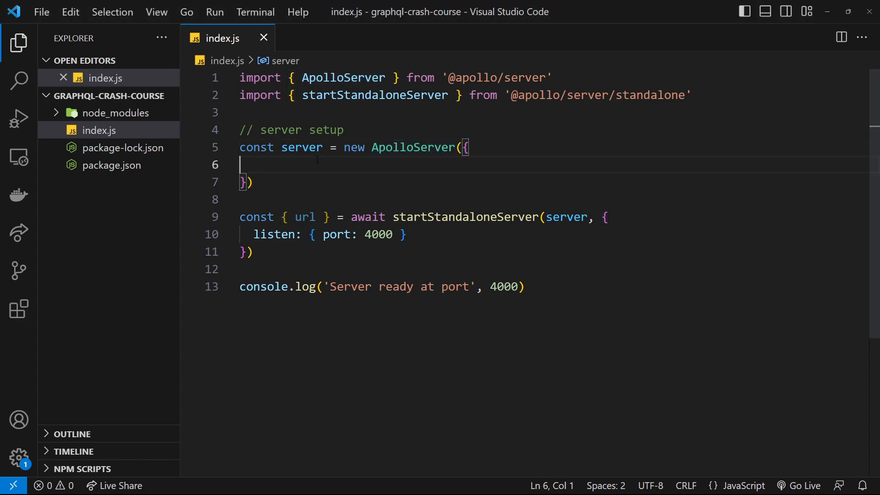
text(// t)
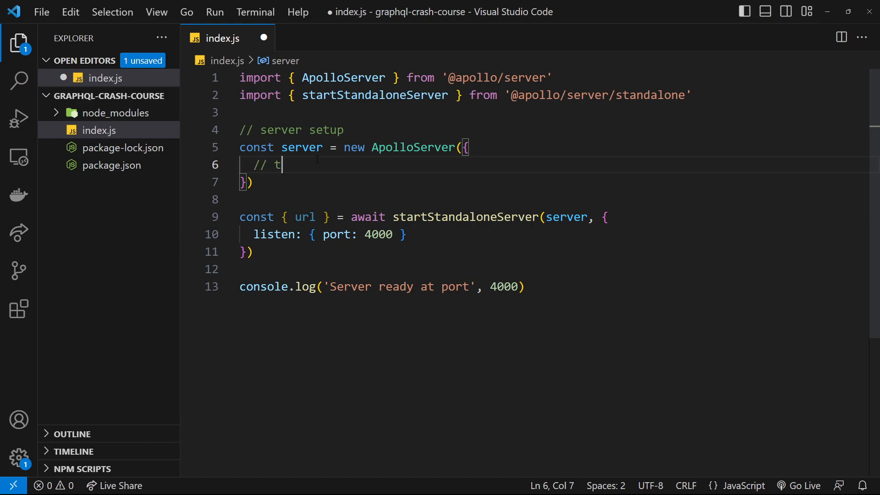
text(ypeDefs)
text(// resolver)
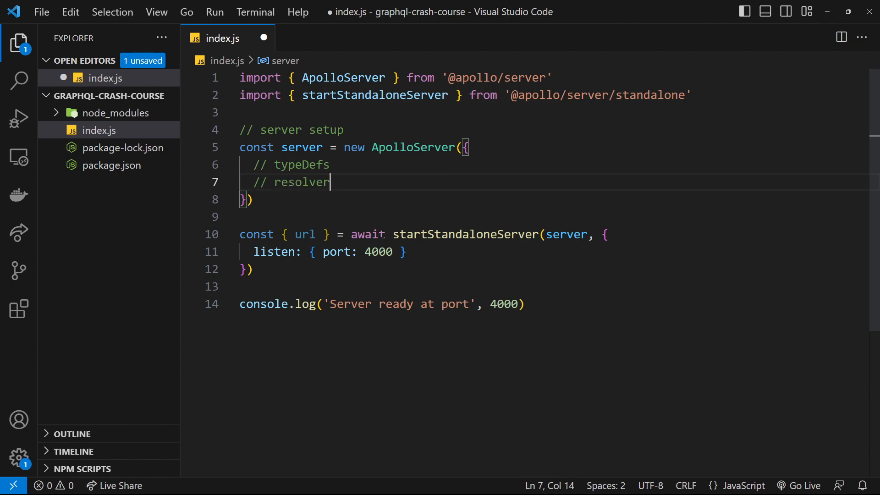
text(s)
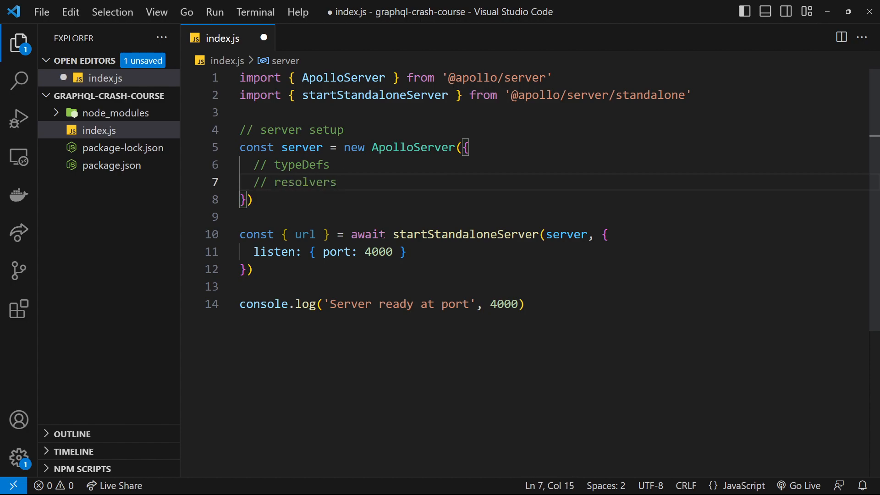
key(ctrl+s)
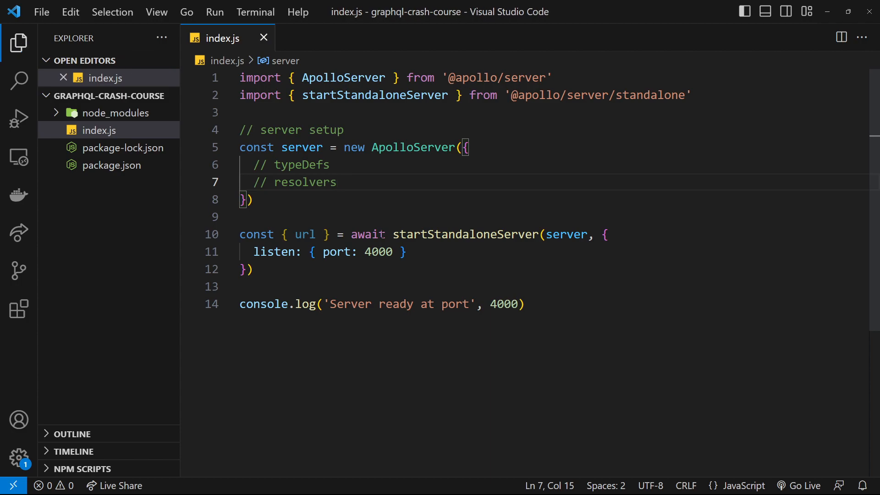
double_click(300, 164)
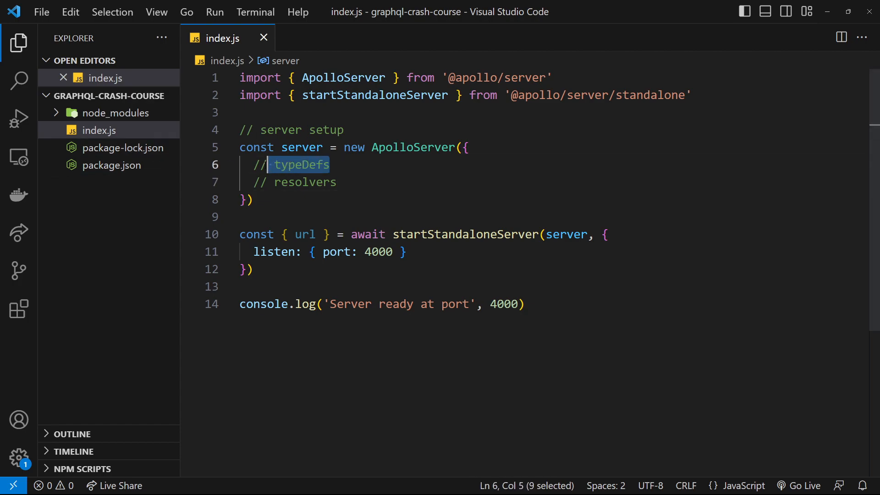